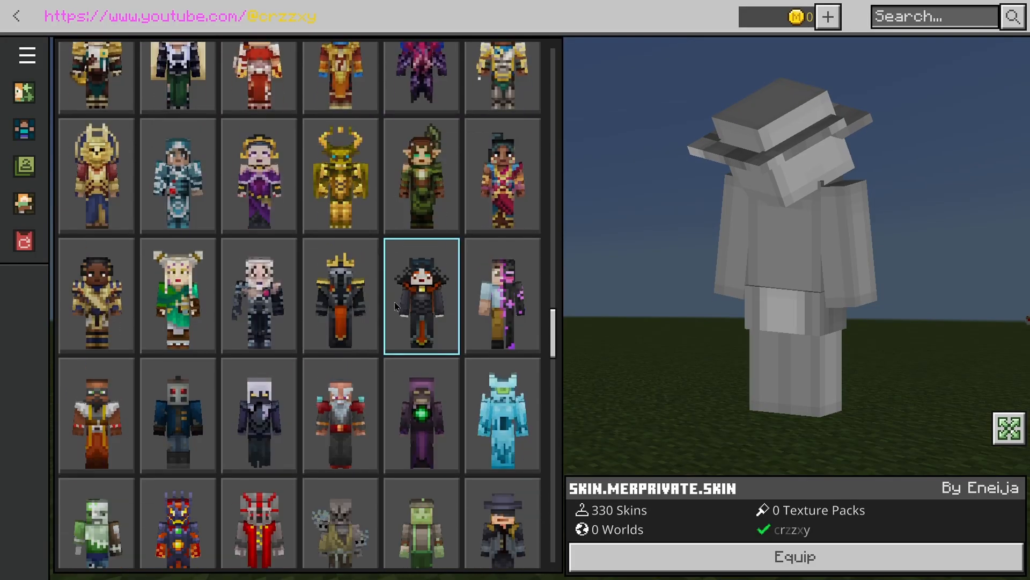
- Scroll through the Dressing Room's 330-skin pack list before leaving the game
{"action": "scroll", "scroll_direction": "down", "scroll_amount": 3}
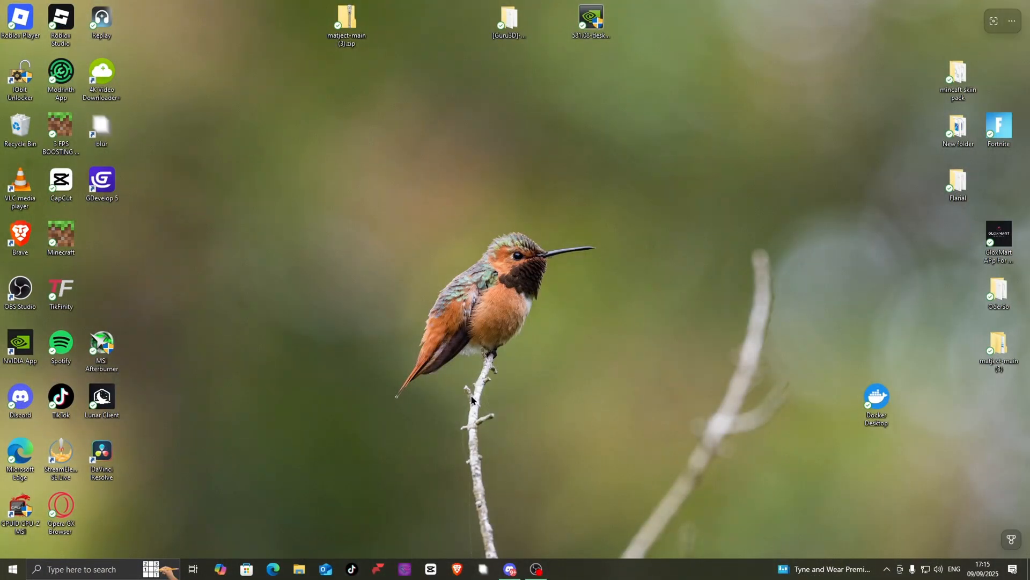
- Download the 60 cosmetics skin pack zip from the MediaFire link in #skin-packs
{"action": "left_click", "coordinate": [509, 568]}
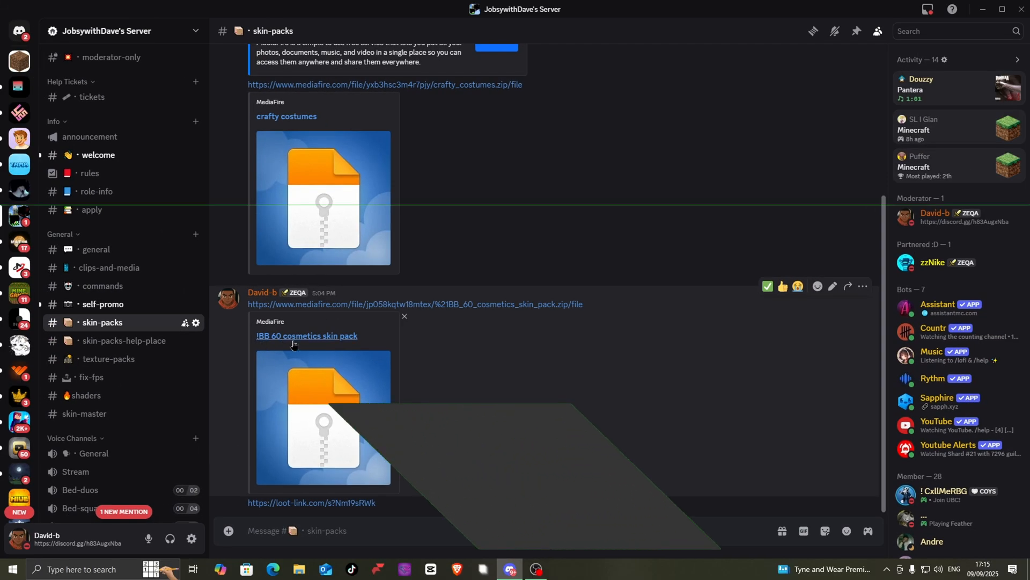
{"action": "left_click", "coordinate": [306, 336]}
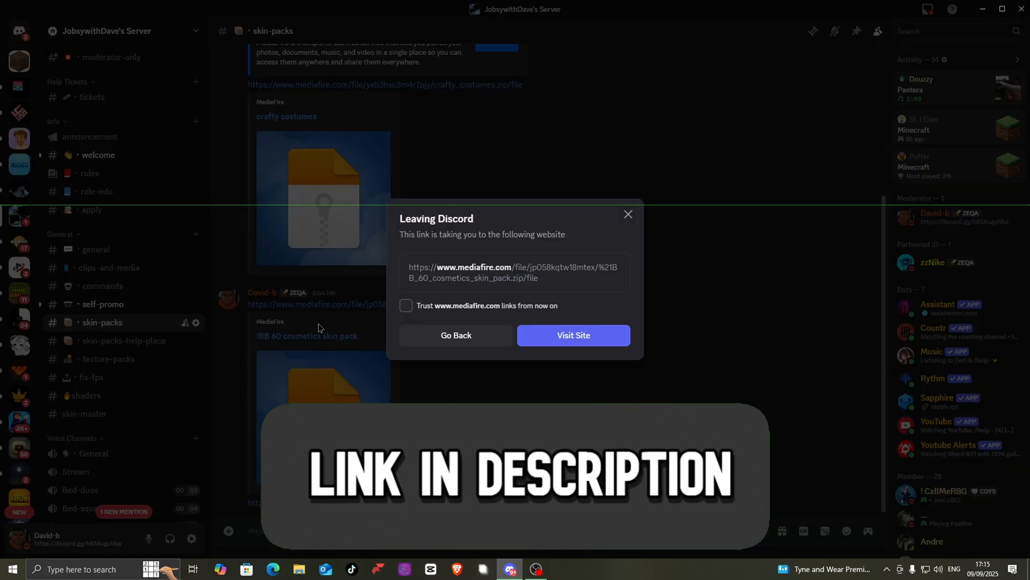
{"action": "left_click", "coordinate": [572, 335]}
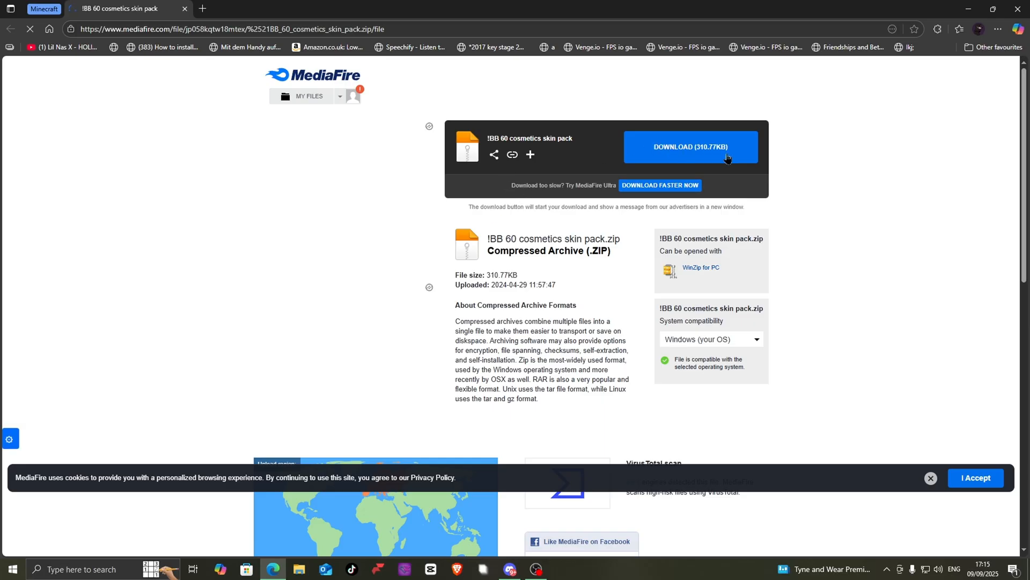
{"action": "left_click", "coordinate": [690, 147]}
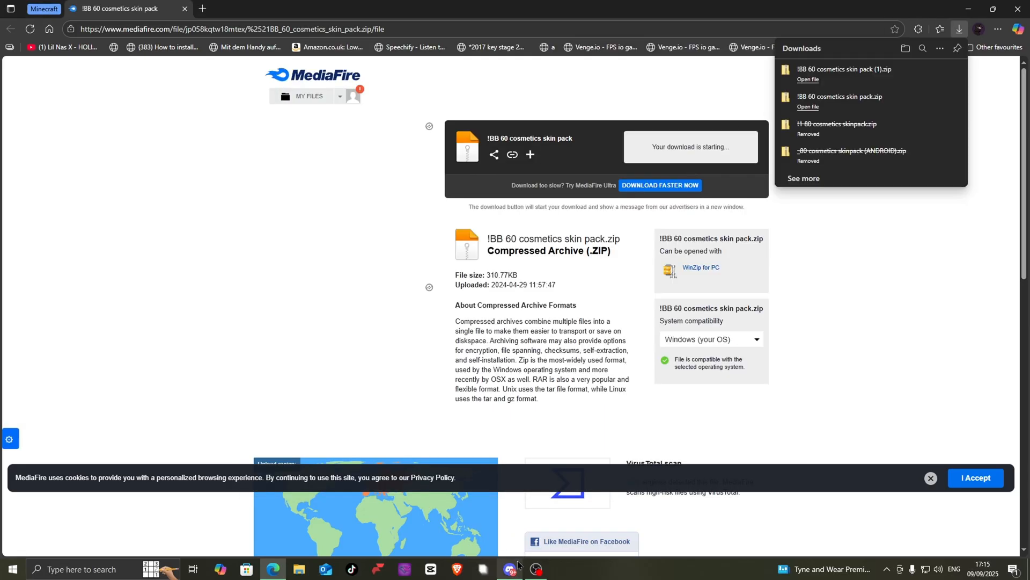
- Unlock the pack's second shared loot-link and show the downloaded zip in its folder
{"action": "left_click", "coordinate": [509, 568]}
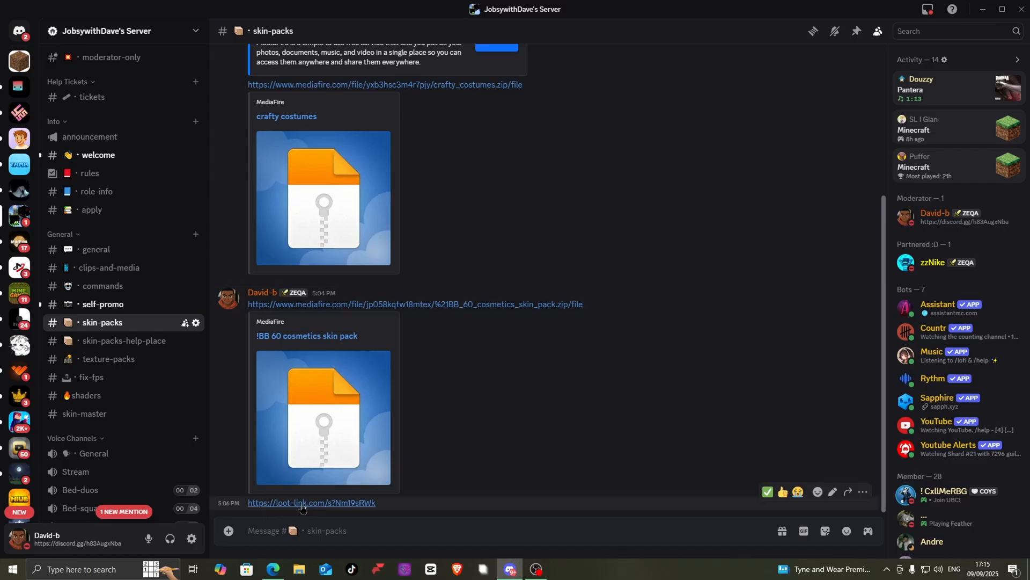
{"action": "left_click", "coordinate": [311, 503]}
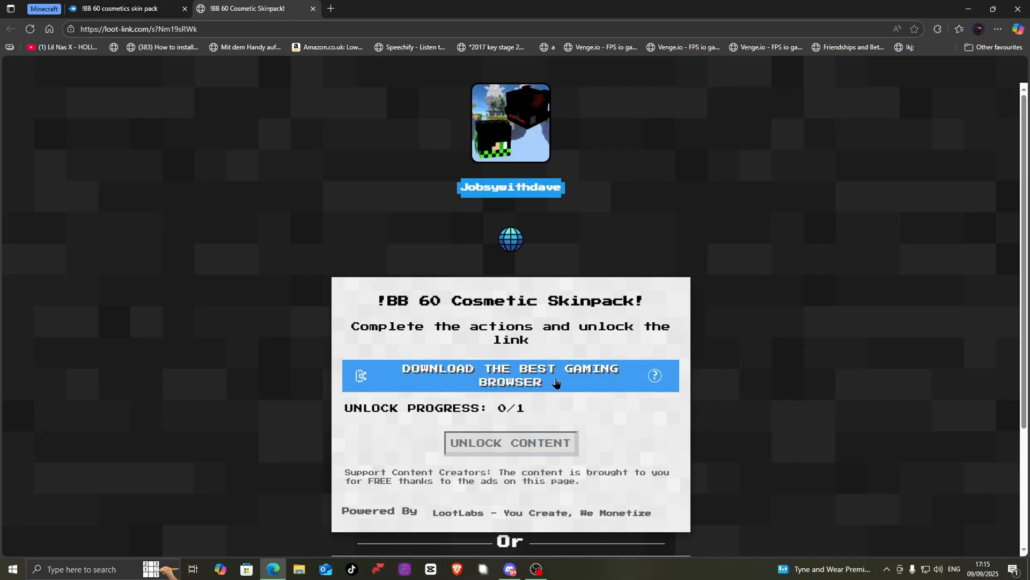
{"action": "mouse_move", "coordinate": [485, 435]}
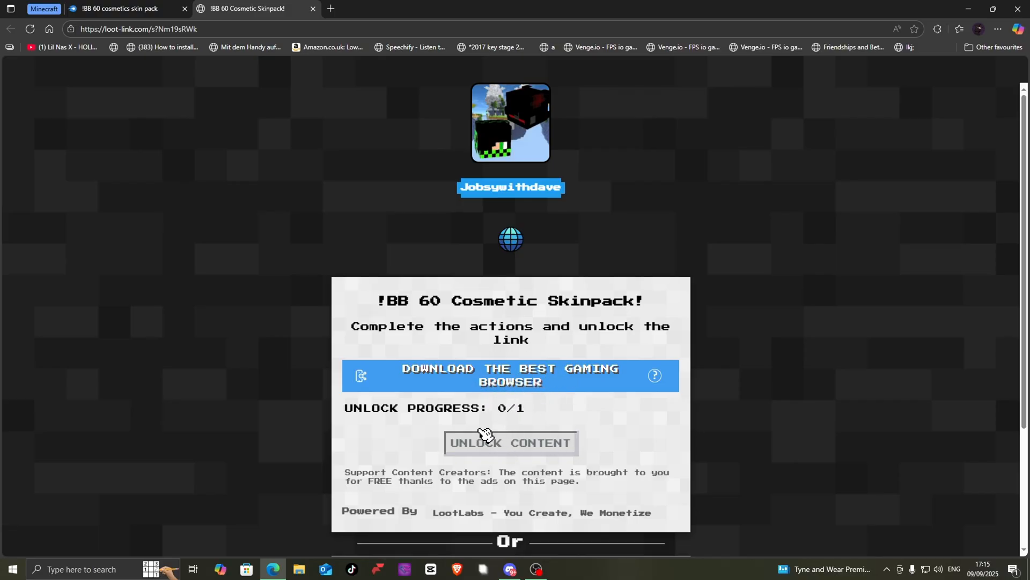
{"action": "left_click", "coordinate": [510, 442]}
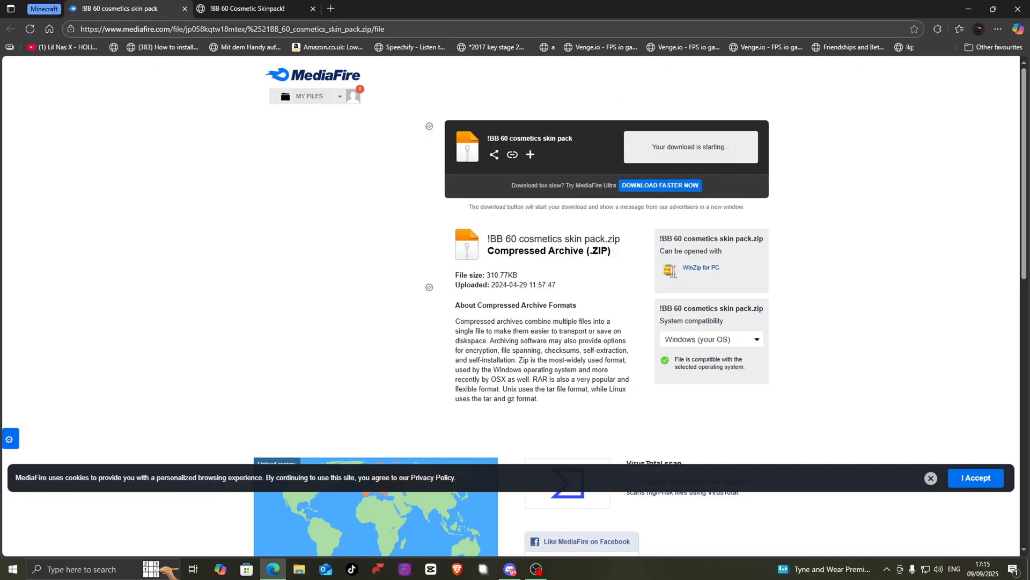
{"action": "left_click", "coordinate": [313, 9]}
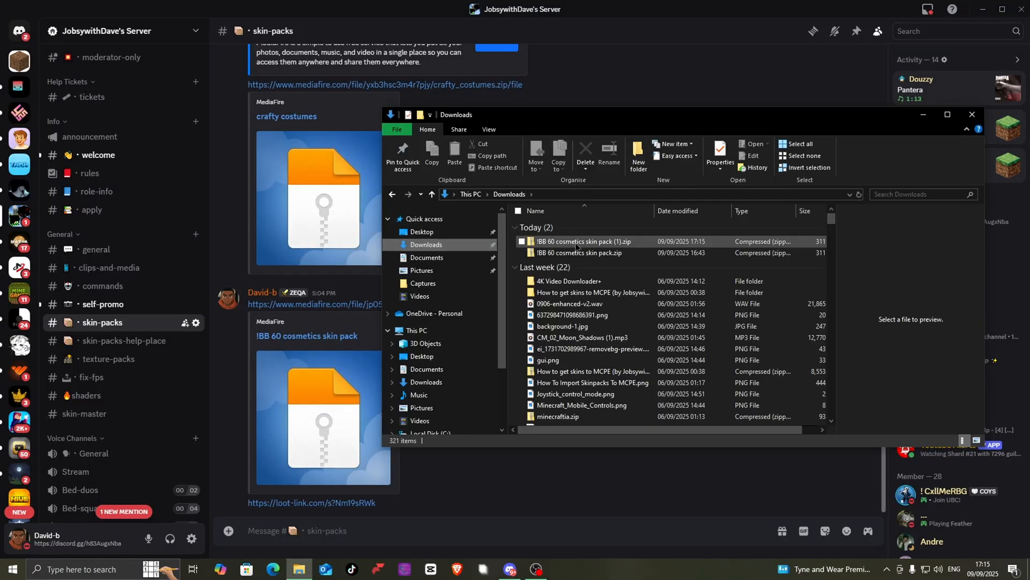
- Extract the downloaded skin pack zip to its suggested folder, open it, and return to Minecraft
{"action": "right_click", "coordinate": [585, 241]}
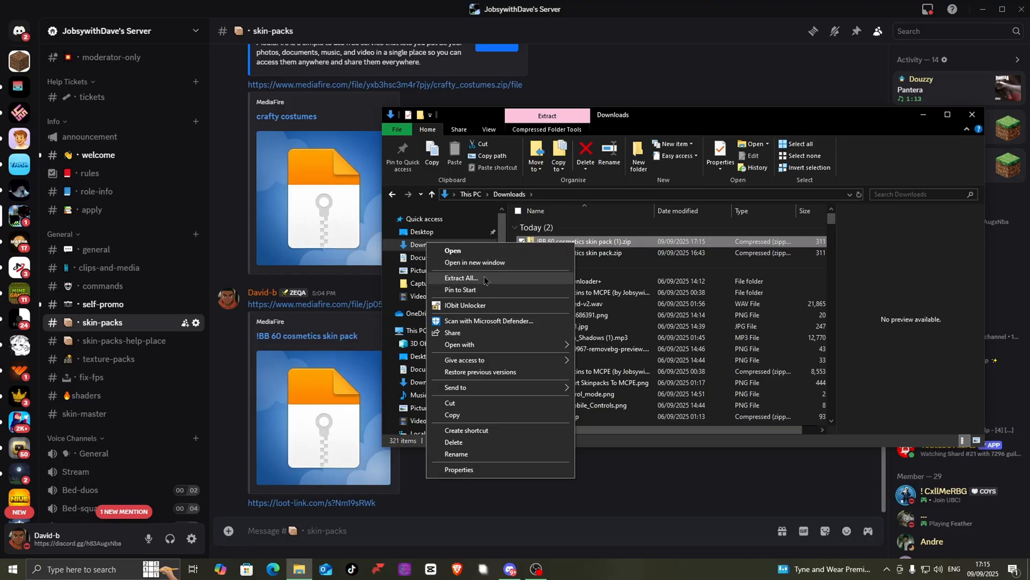
{"action": "left_click", "coordinate": [460, 277]}
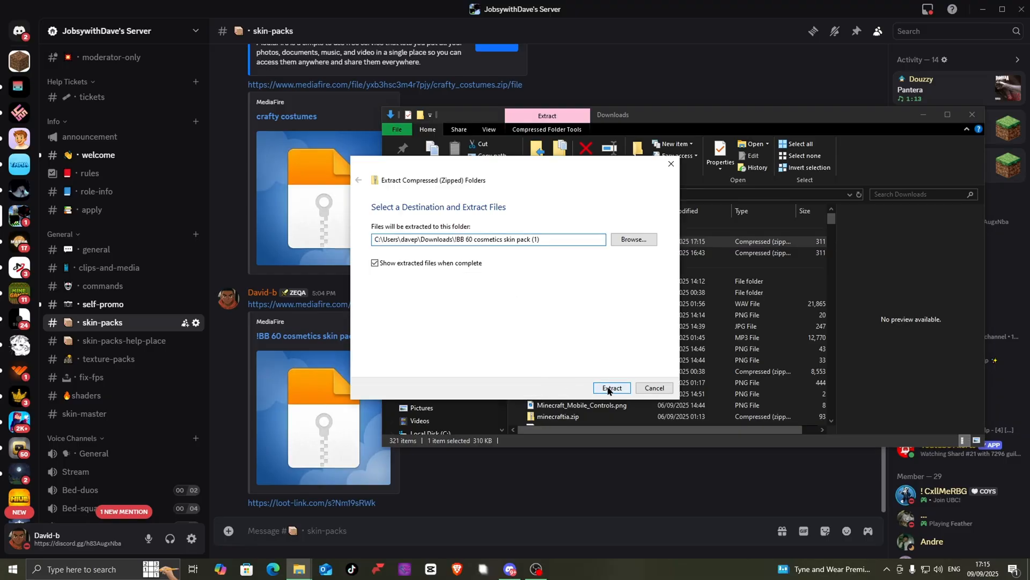
{"action": "left_click", "coordinate": [610, 387]}
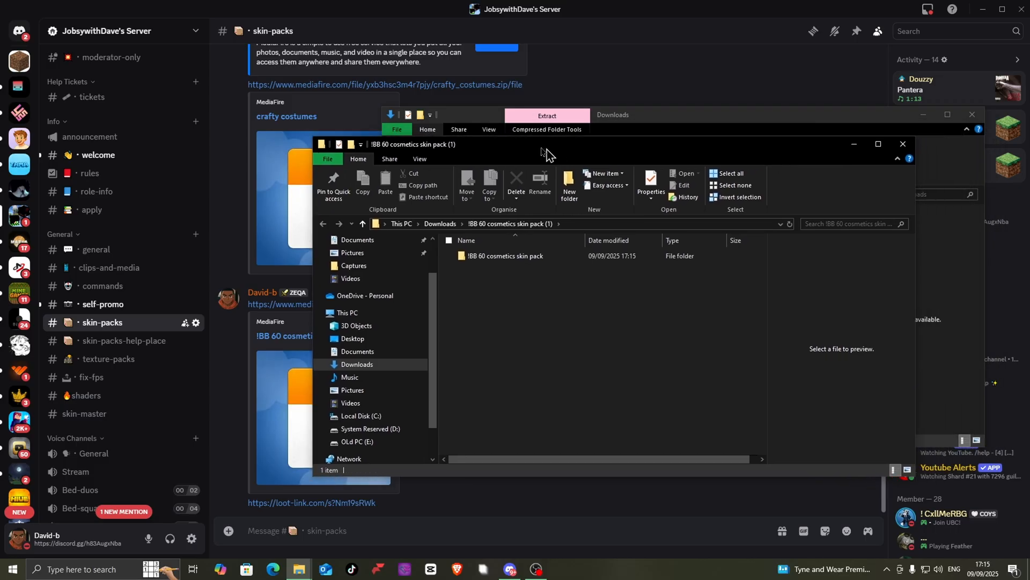
{"action": "double_click", "coordinate": [505, 256]}
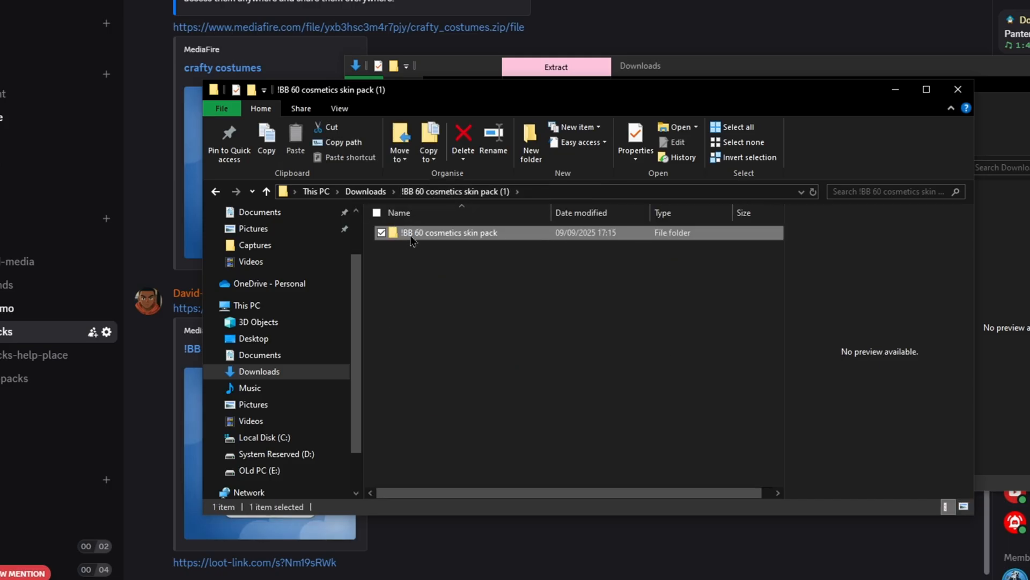
{"action": "mouse_move", "coordinate": [421, 236]}
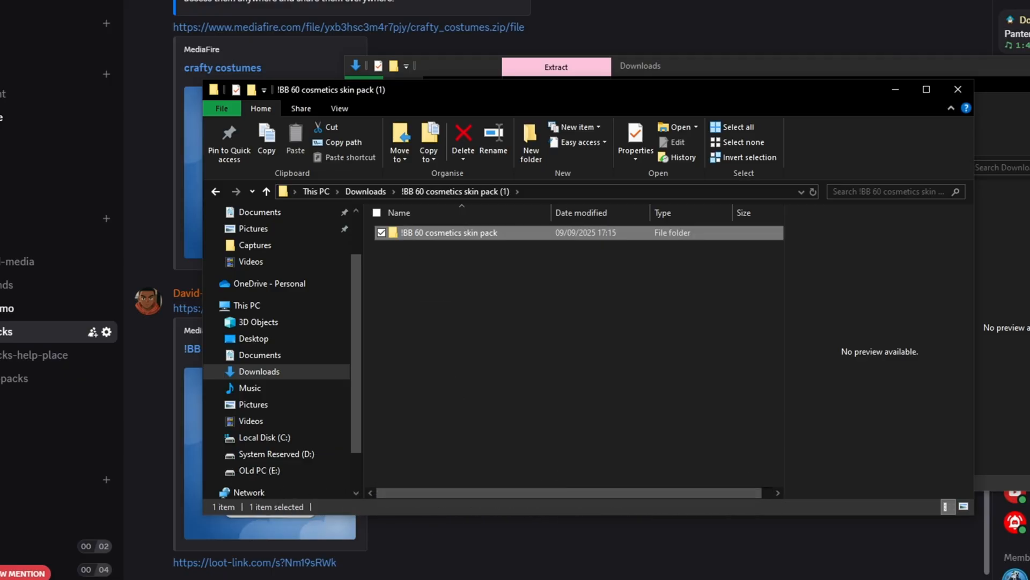
{"action": "left_click", "coordinate": [10, 569]}
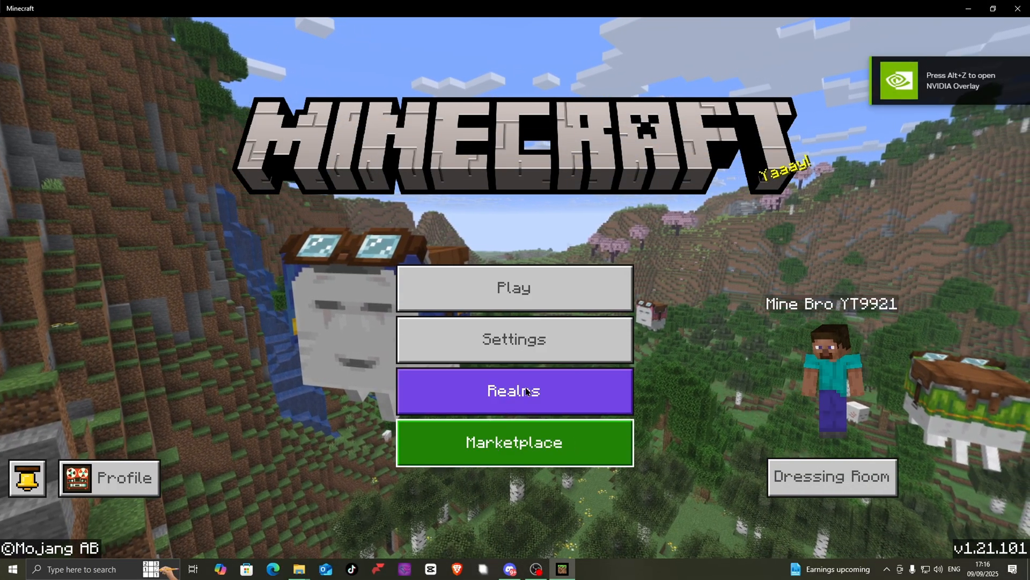
- Search the Marketplace for 'builder', sort by Price: Low to High, and open Builders & Biomes
{"action": "left_click", "coordinate": [515, 442]}
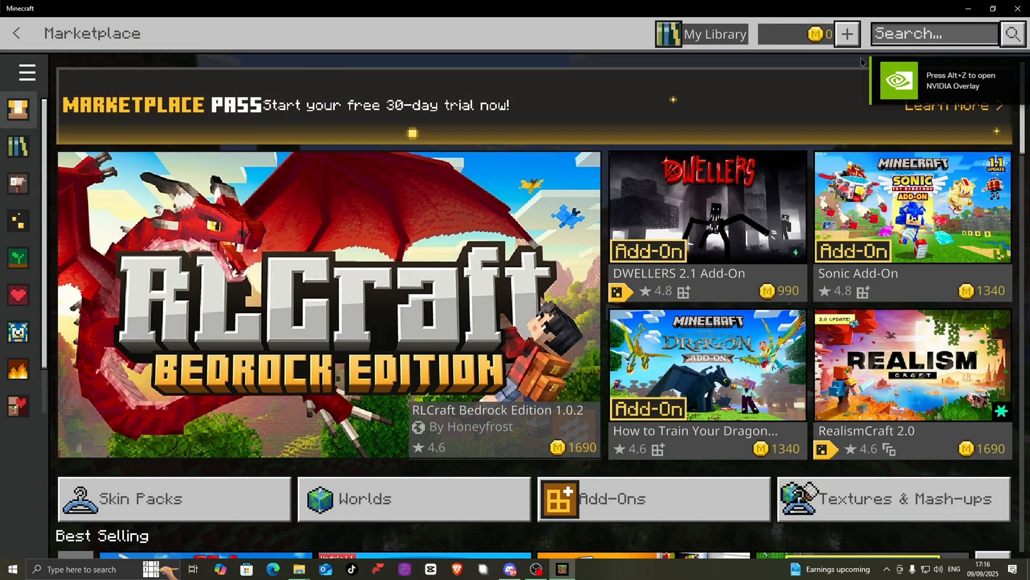
{"action": "left_click", "coordinate": [933, 34]}
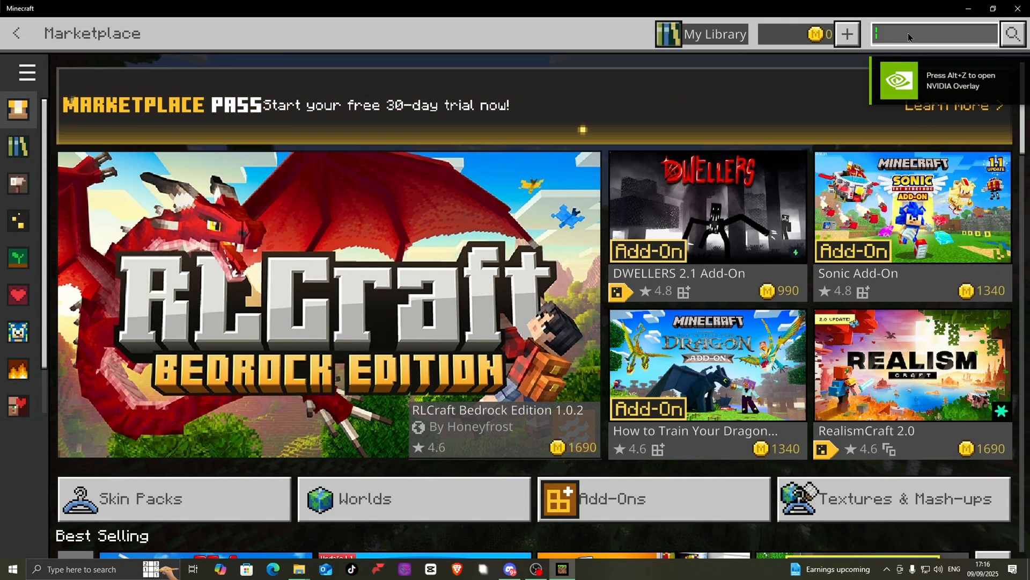
{"action": "type", "text": "builder"}
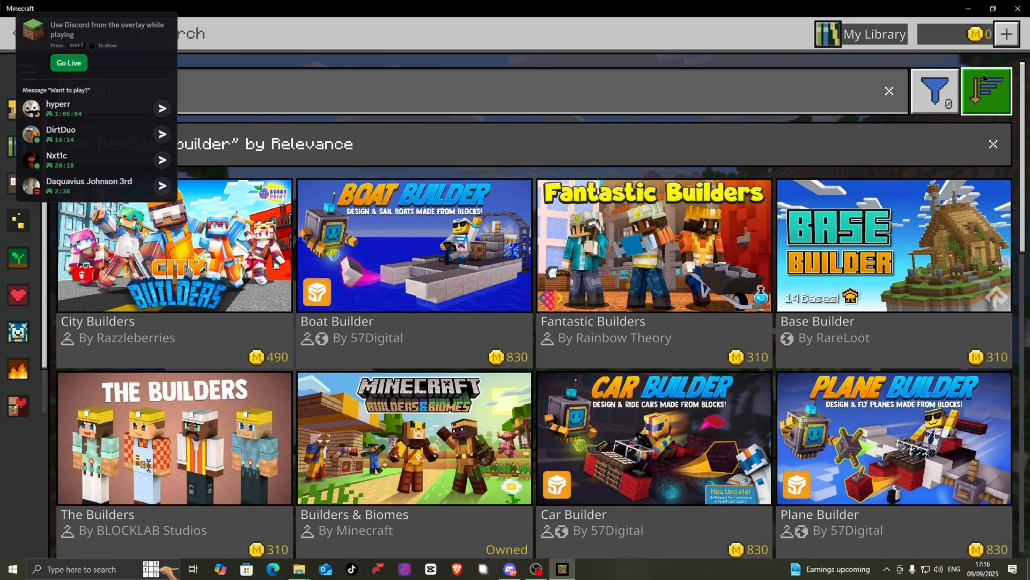
{"action": "left_click", "coordinate": [986, 90]}
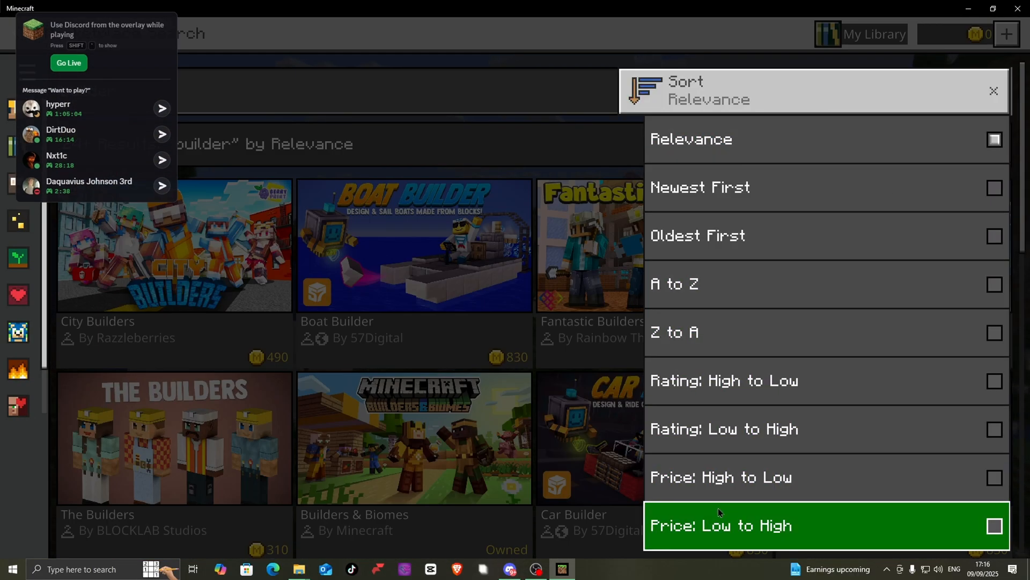
{"action": "left_click", "coordinate": [720, 525]}
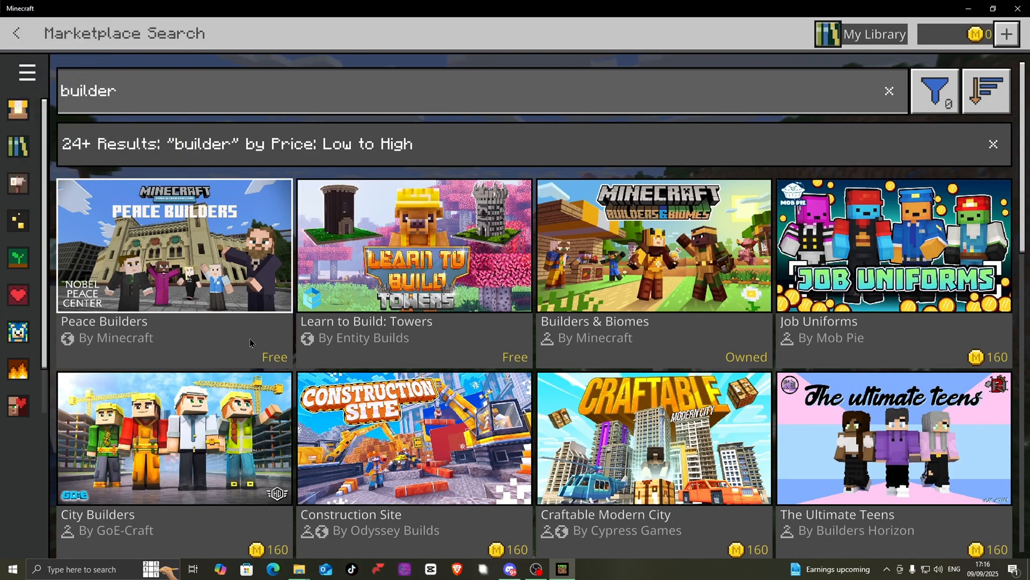
{"action": "left_click", "coordinate": [653, 245]}
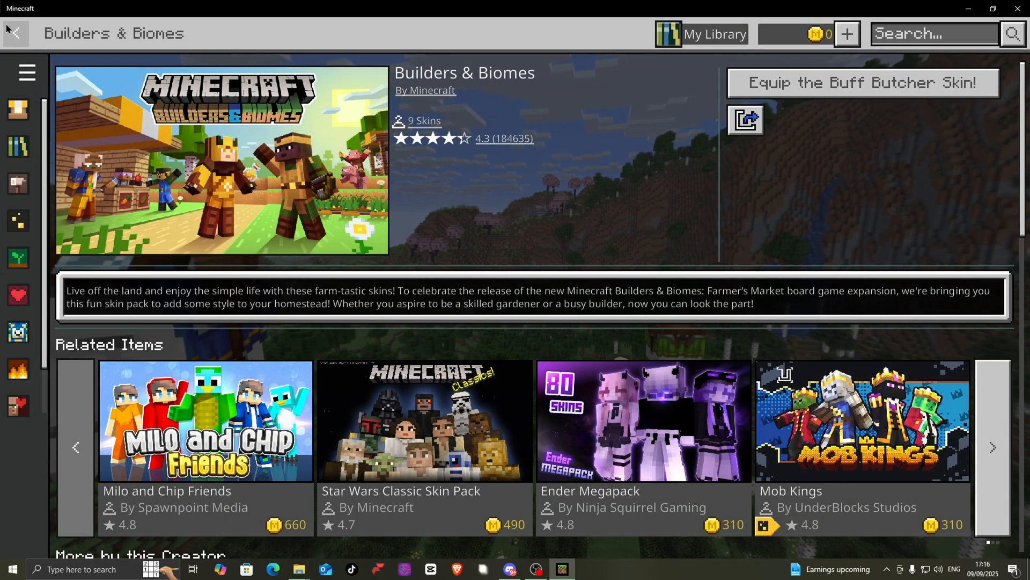
- Open the Builders & Biomes pack from the Dressing Room's classic skin list
{"action": "left_click", "coordinate": [14, 33]}
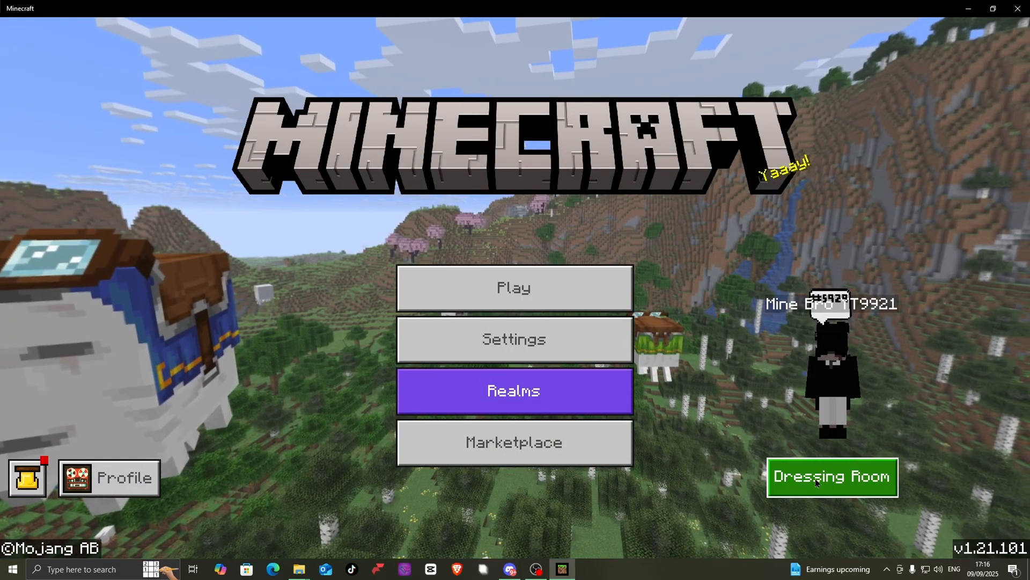
{"action": "left_click", "coordinate": [831, 476]}
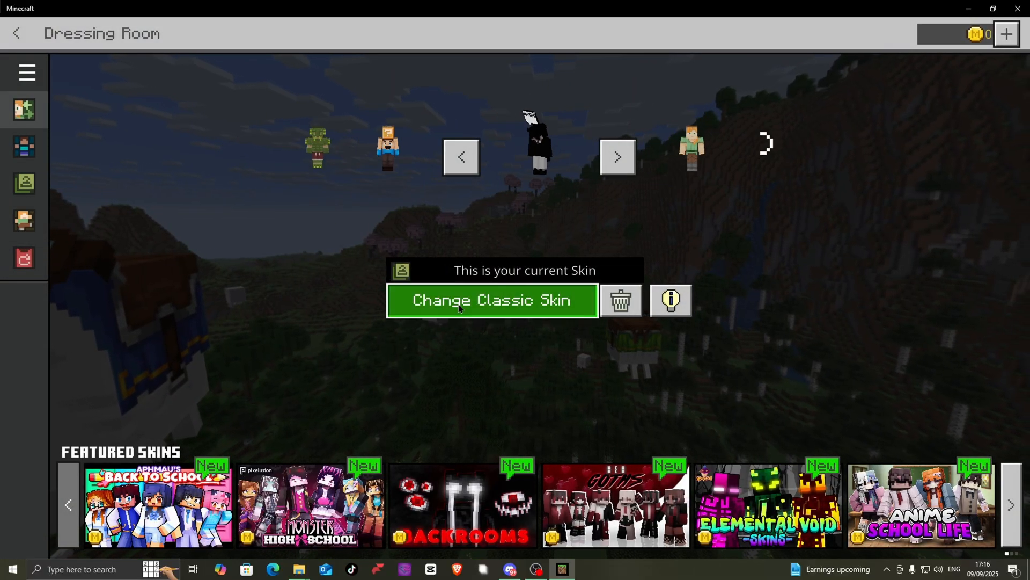
{"action": "left_click", "coordinate": [492, 301]}
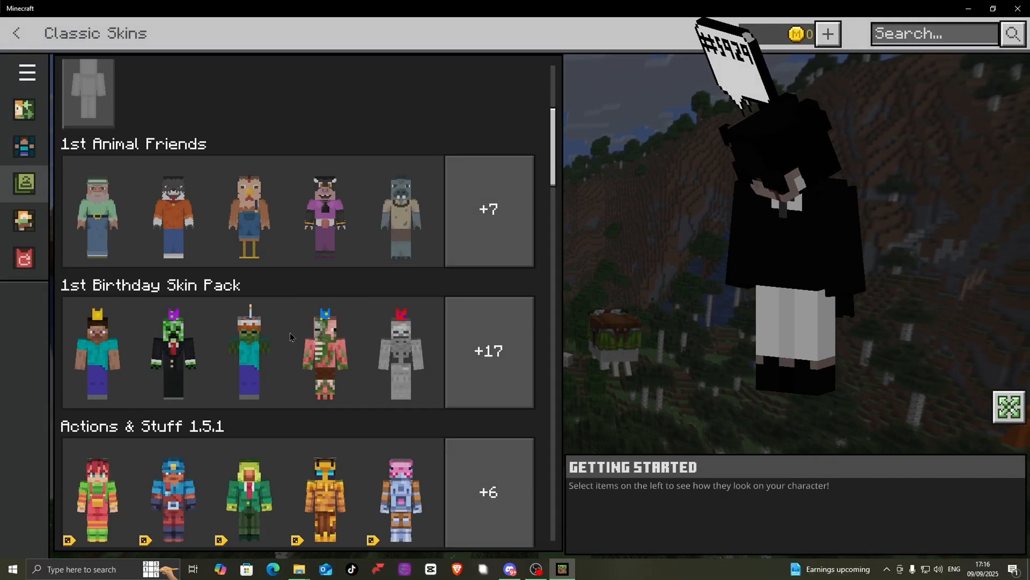
{"action": "scroll", "scroll_direction": "down", "scroll_amount": 3}
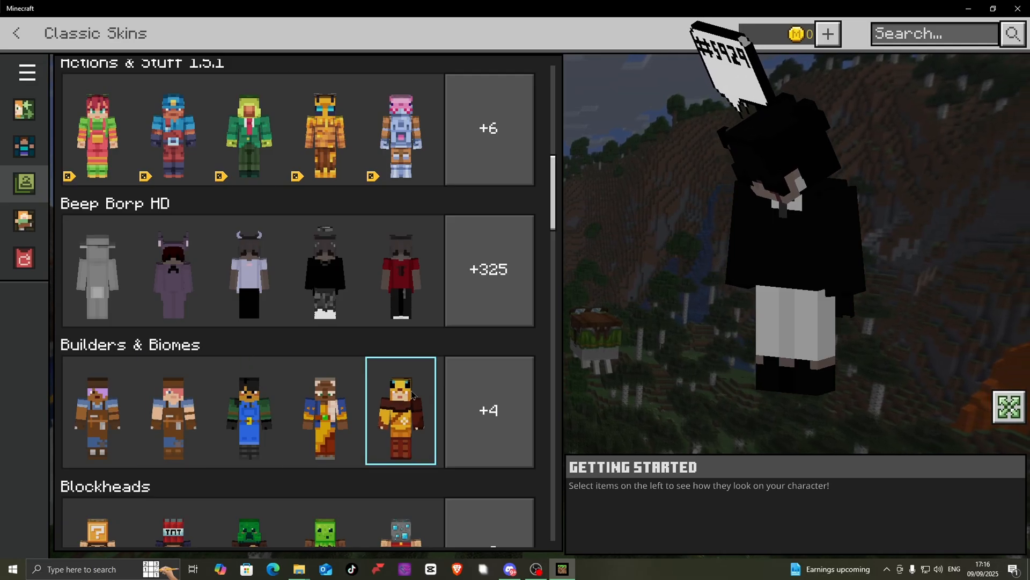
{"action": "left_click", "coordinate": [489, 410]}
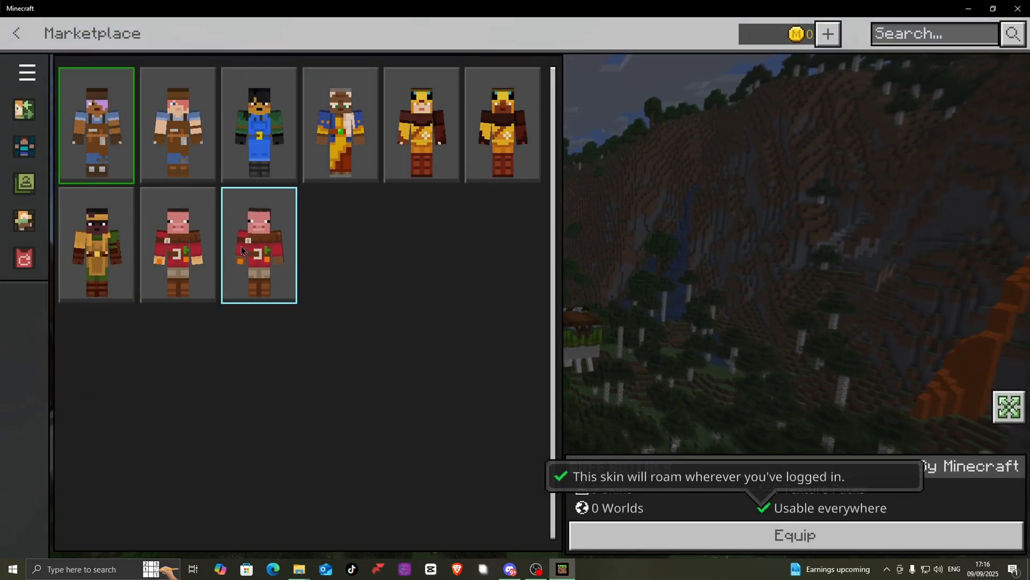
- Preview the Pig Whisperer Alternate and Buff Butcher skins
{"action": "left_click", "coordinate": [258, 243]}
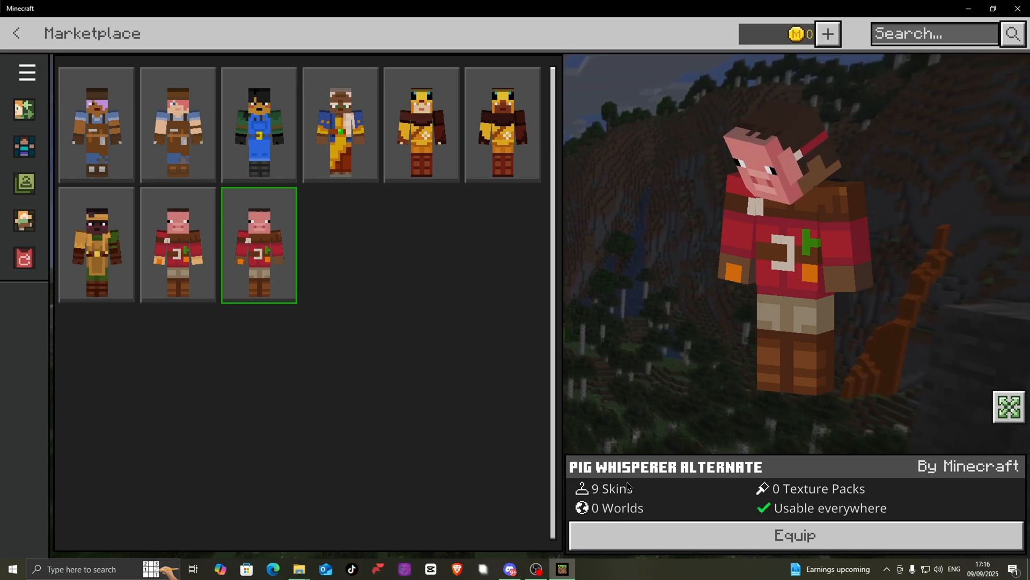
{"action": "left_click", "coordinate": [421, 124]}
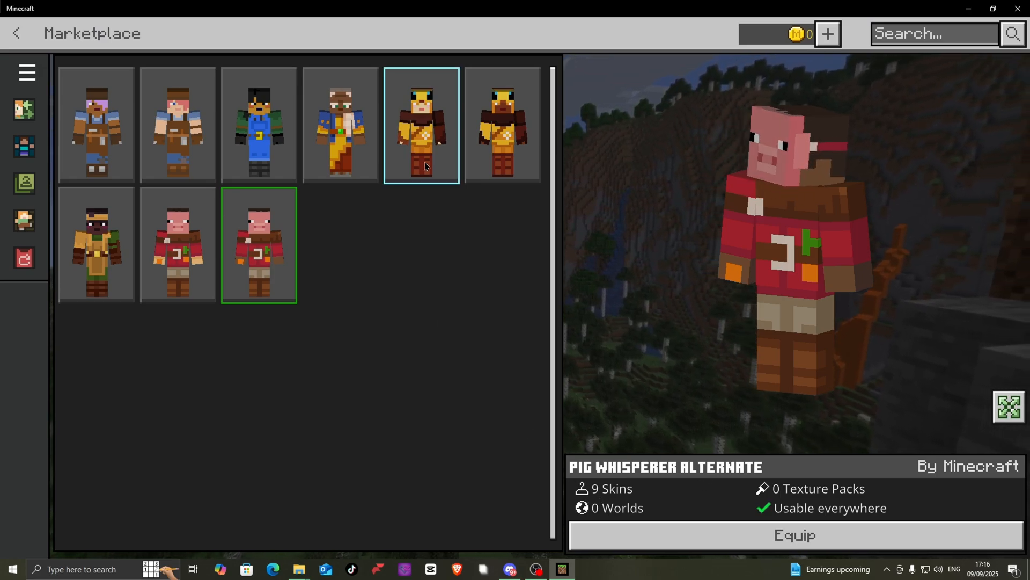
{"action": "left_click", "coordinate": [95, 125]}
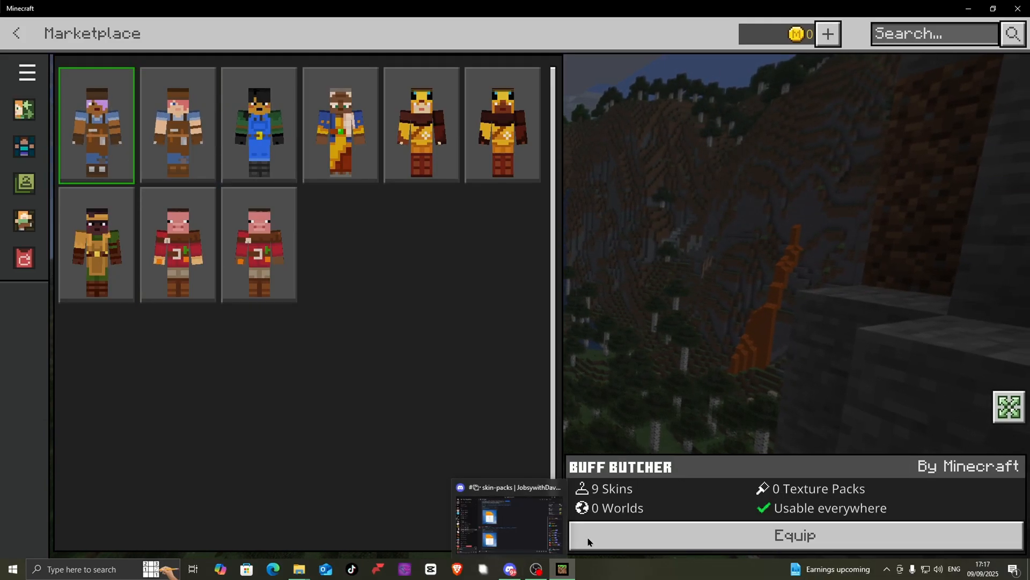
{"action": "left_click", "coordinate": [508, 519]}
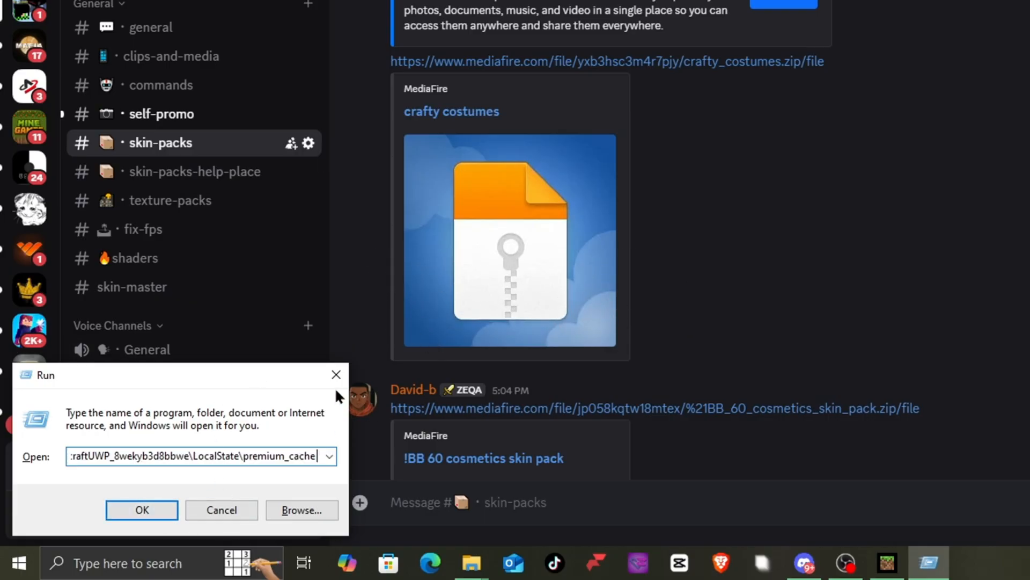
- Run the Minecraft LocalState\premium_cache path and open its skin_packs folder
{"action": "right_click", "coordinate": [17, 563]}
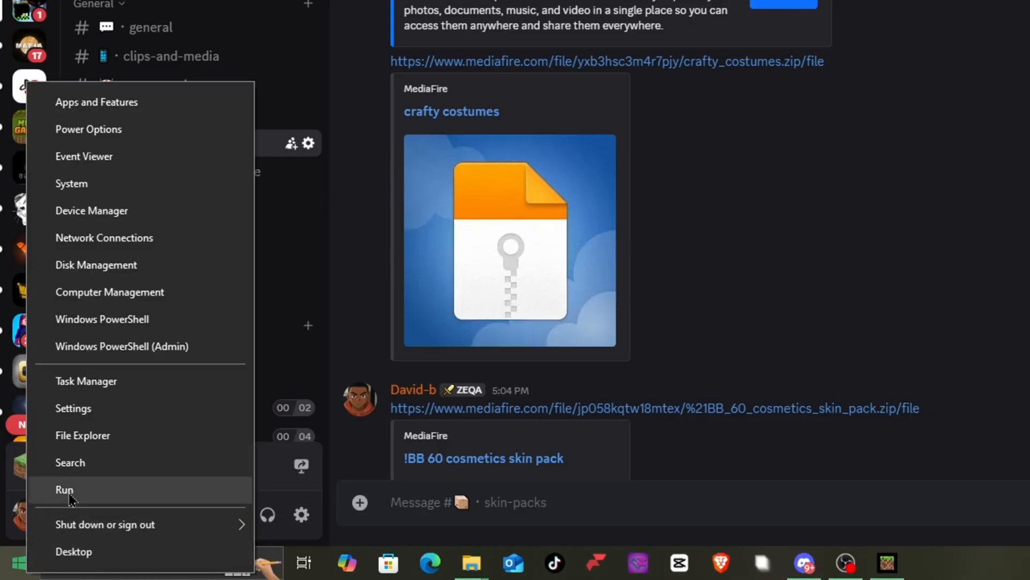
{"action": "left_click", "coordinate": [65, 489]}
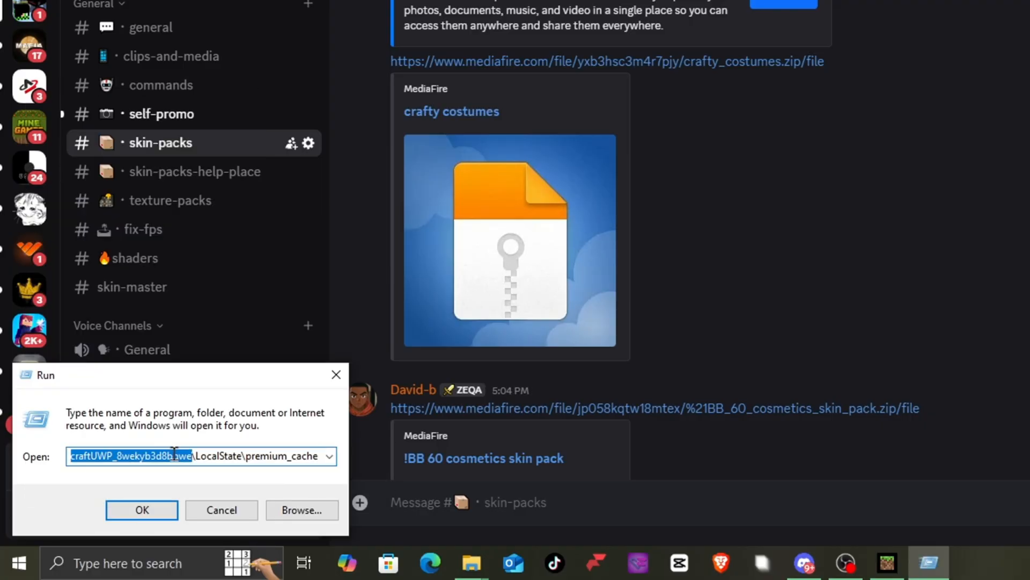
{"action": "key", "text": "ctrl+a"}
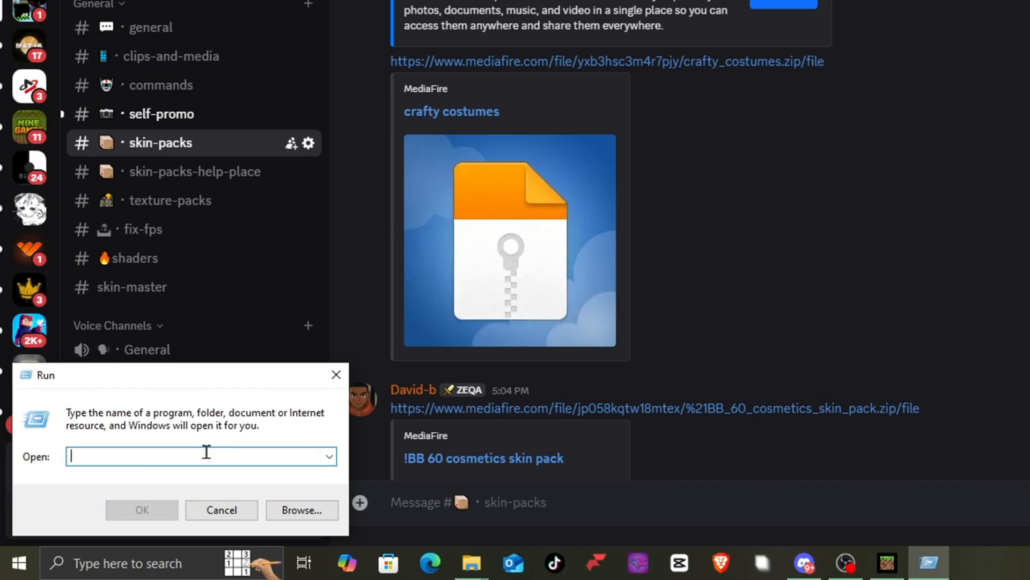
{"action": "type", "text": "raftUWP_8wekyb3d8bbwe\\LocalState\\premium_cache"}
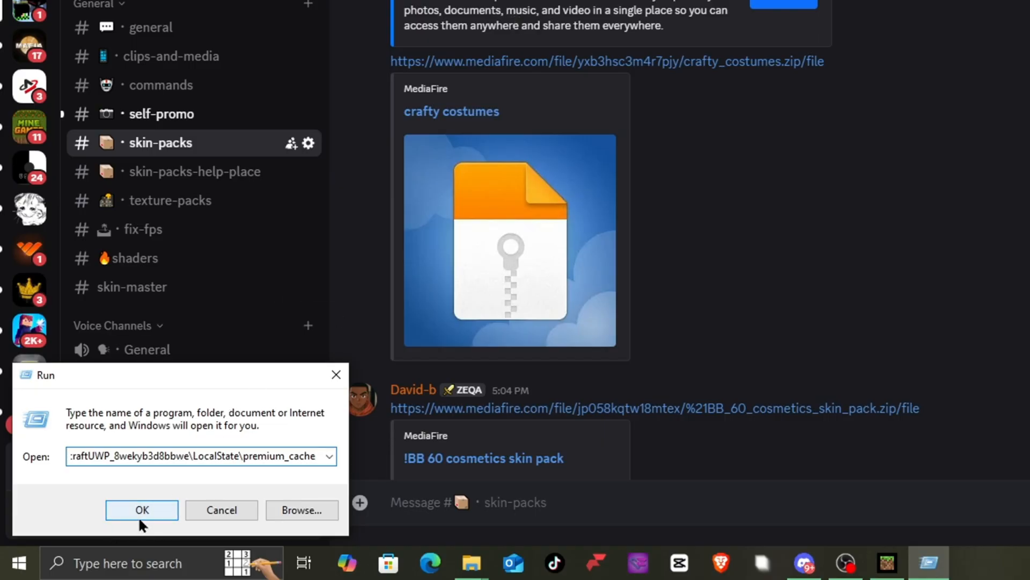
{"action": "left_click", "coordinate": [141, 510]}
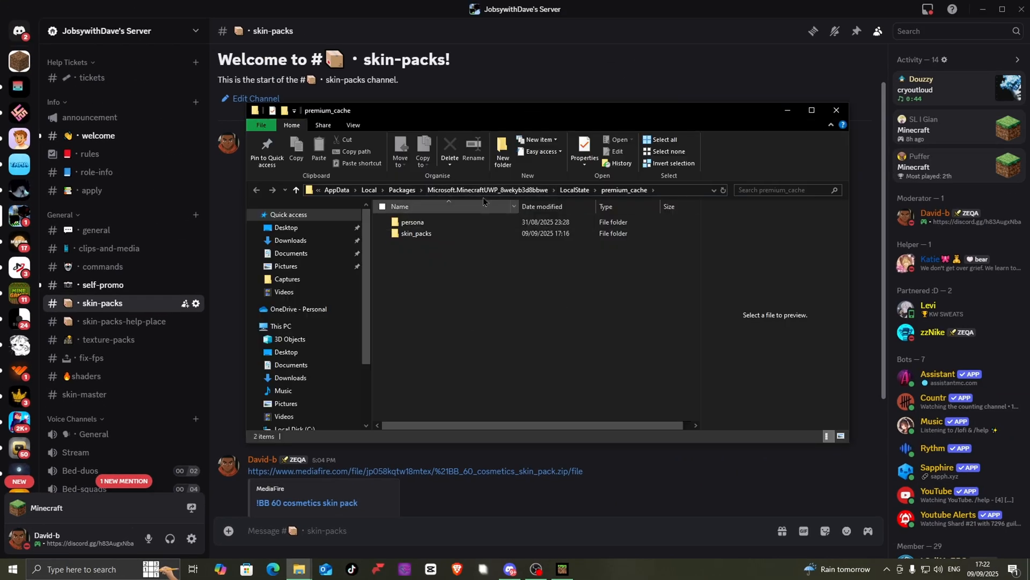
{"action": "mouse_move", "coordinate": [415, 233]}
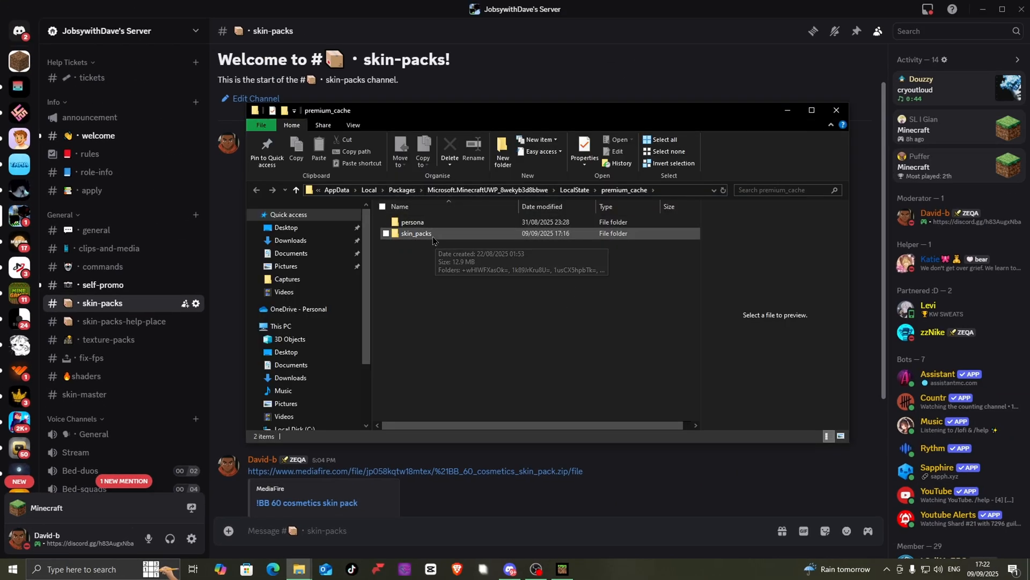
{"action": "double_click", "coordinate": [416, 234]}
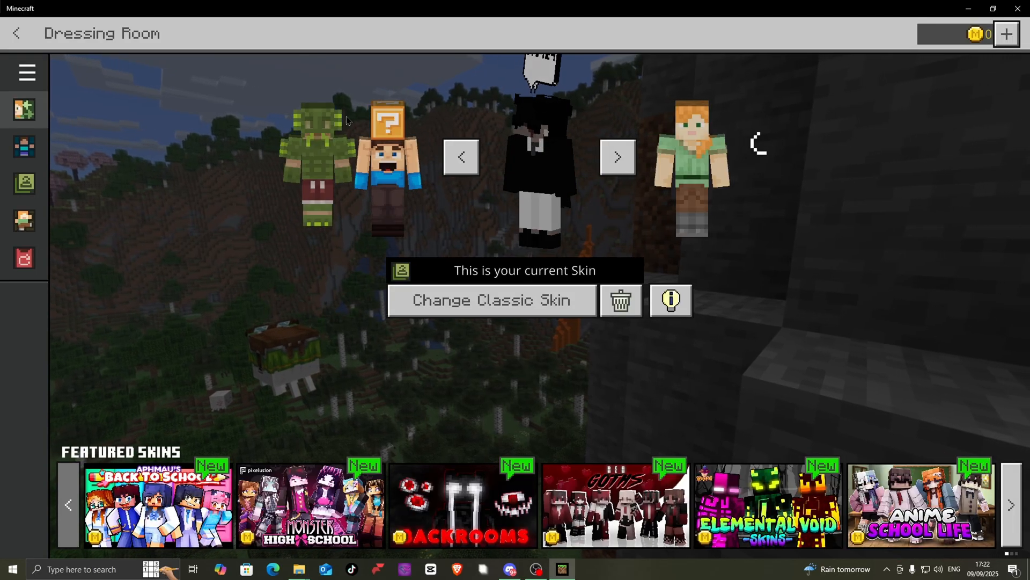
- Reopen Builders & Biomes from the Dressing Room's classic skins and preview Ranch Ranger
{"action": "left_click", "coordinate": [15, 33]}
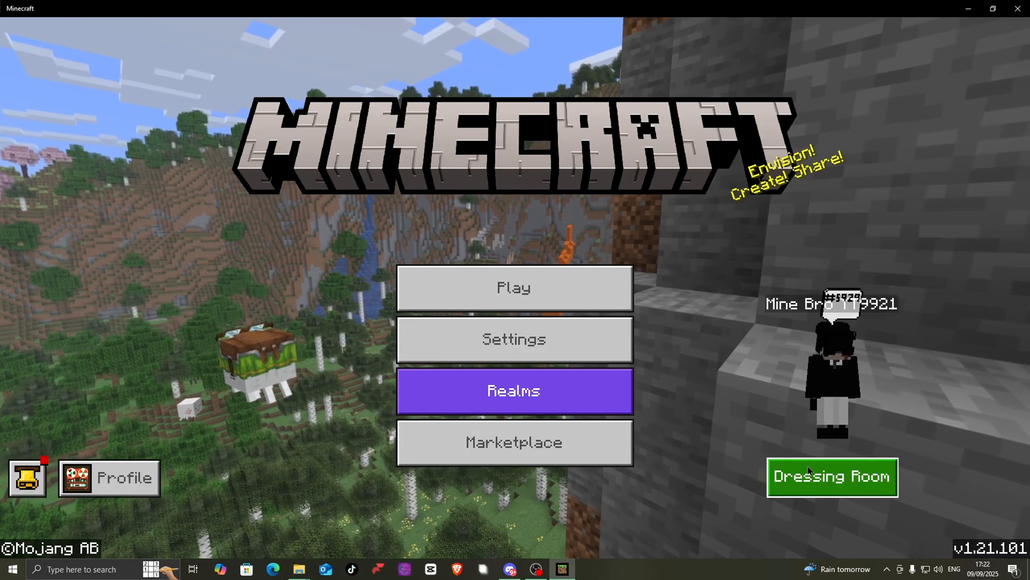
{"action": "left_click", "coordinate": [832, 476]}
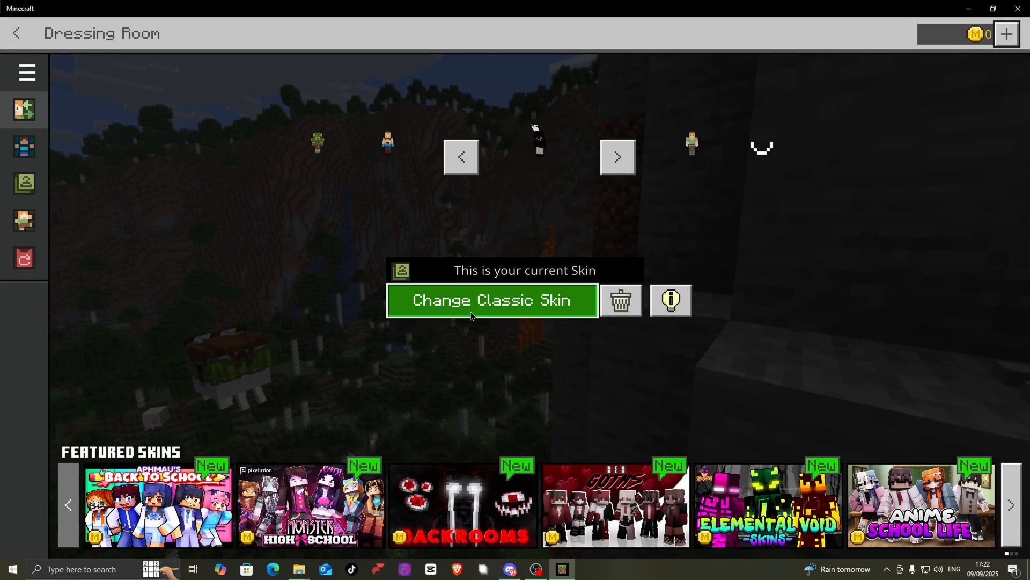
{"action": "left_click", "coordinate": [491, 301]}
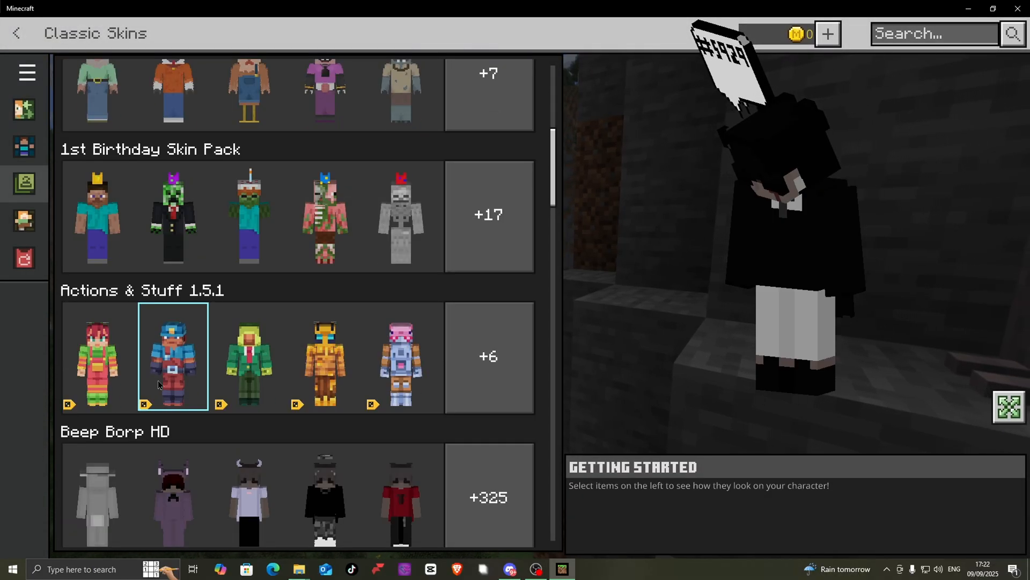
{"action": "scroll", "scroll_direction": "down", "scroll_amount": 3}
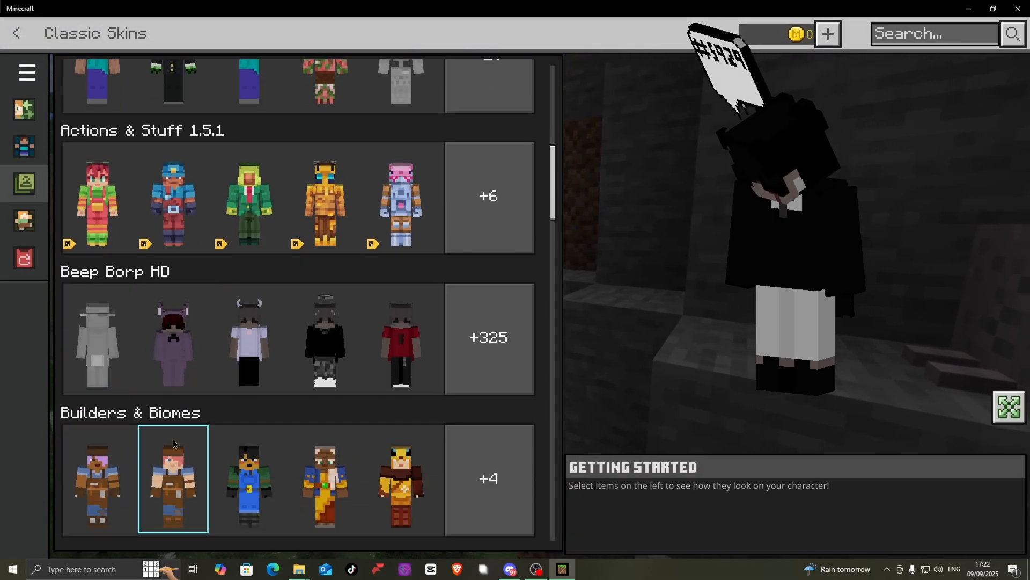
{"action": "left_click", "coordinate": [98, 195]}
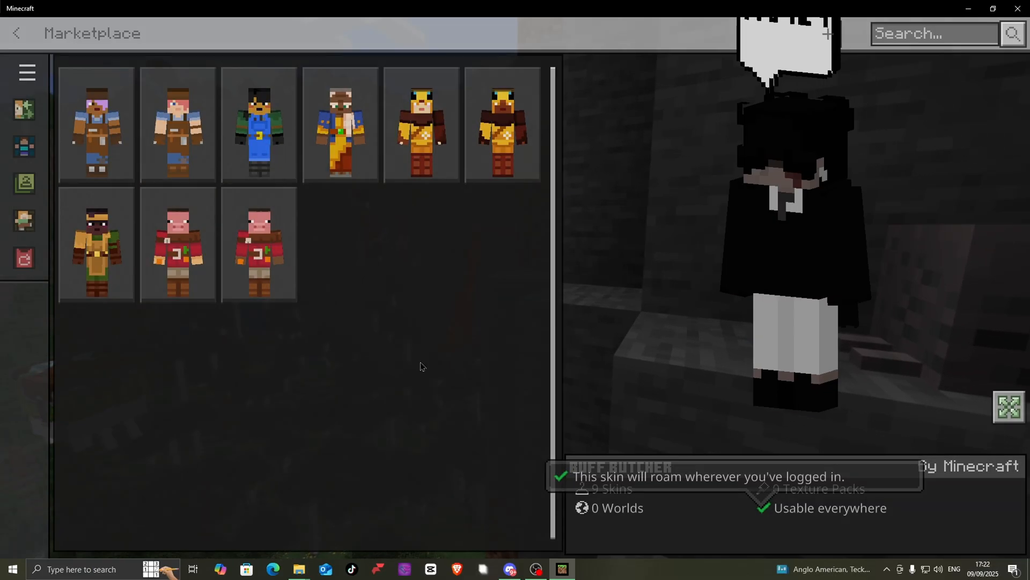
{"action": "left_click", "coordinate": [96, 244]}
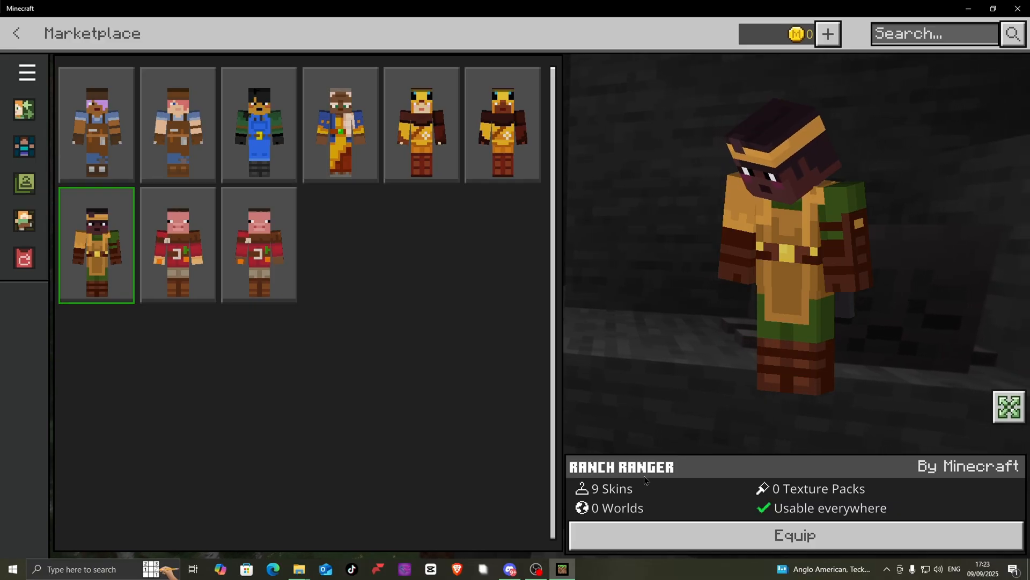
{"action": "mouse_move", "coordinate": [299, 568]}
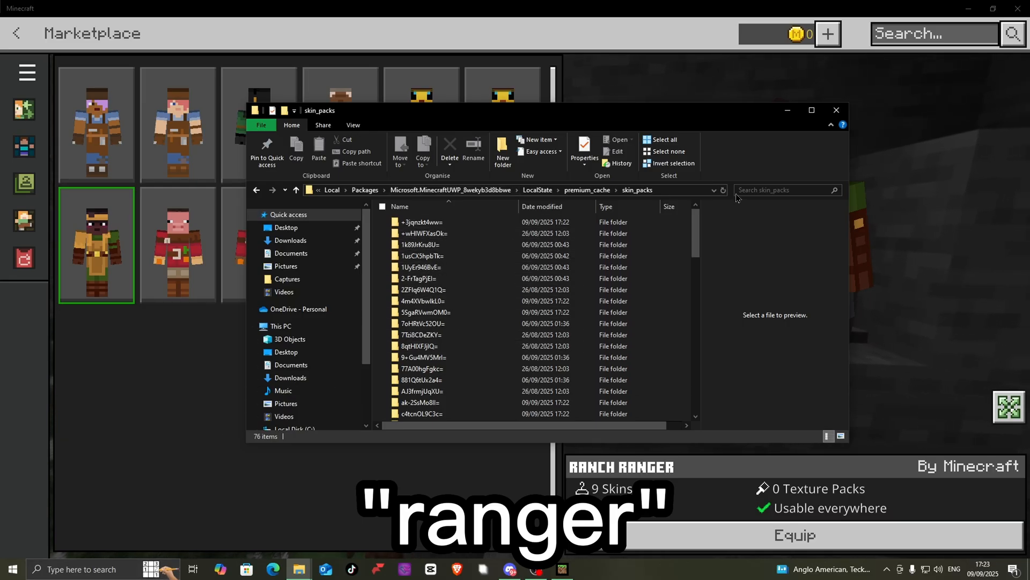
- Find ranger.png's cache folder through an Explorer search and inspect two of its files
{"action": "type", "text": "rand"}
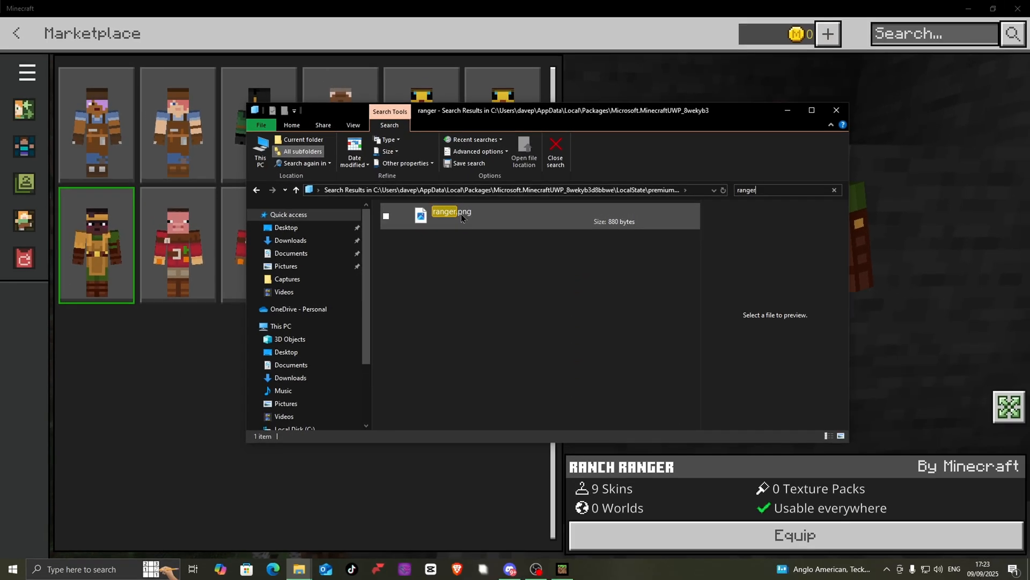
{"action": "right_click", "coordinate": [451, 212]}
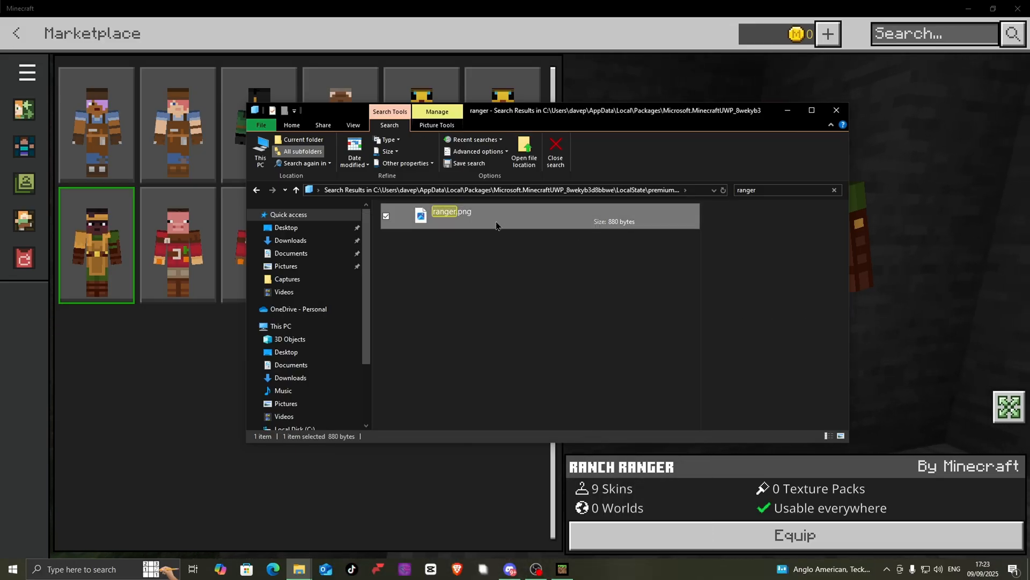
{"action": "mouse_move", "coordinate": [470, 220]}
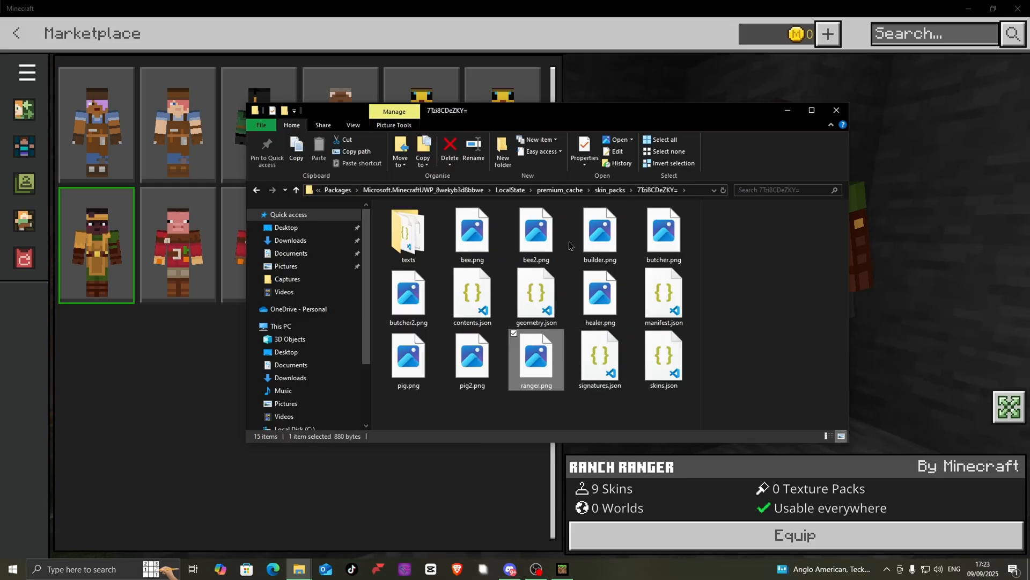
{"action": "mouse_move", "coordinate": [483, 399]}
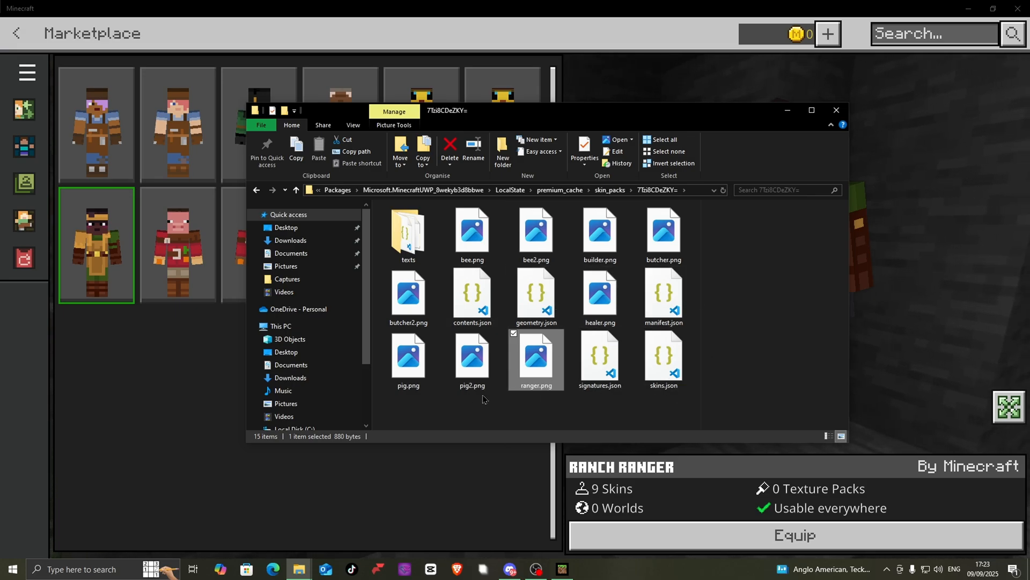
{"action": "left_click", "coordinate": [472, 358]}
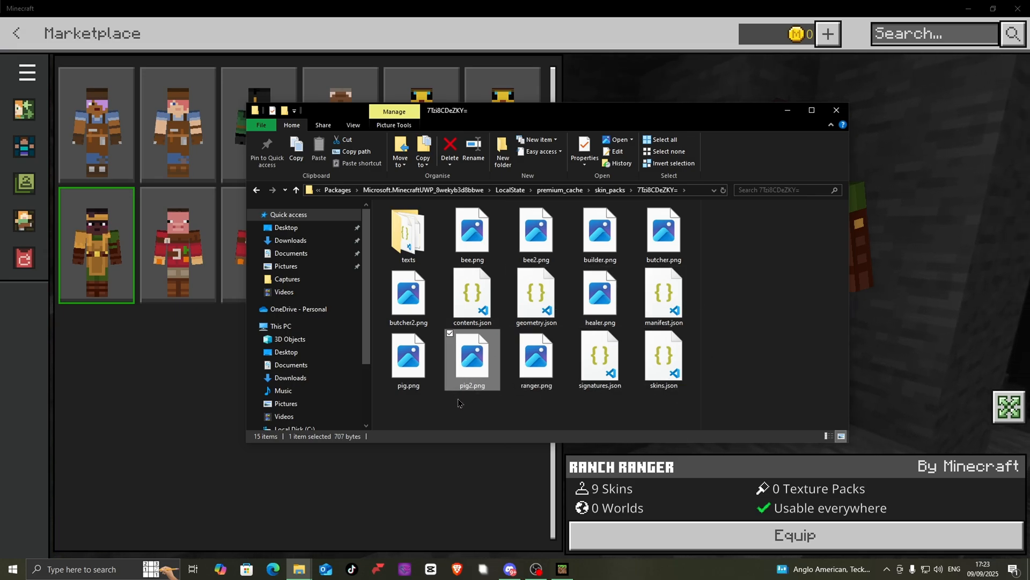
{"action": "left_click", "coordinate": [472, 293]}
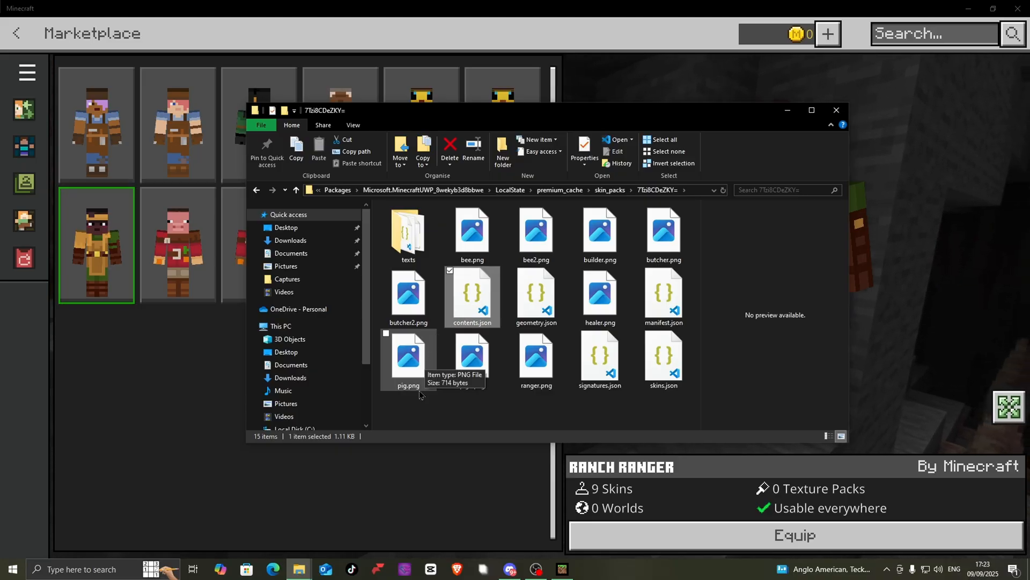
- Select and delete all 15 old files in the cached skin pack folder
{"action": "key", "text": "ctrl+a"}
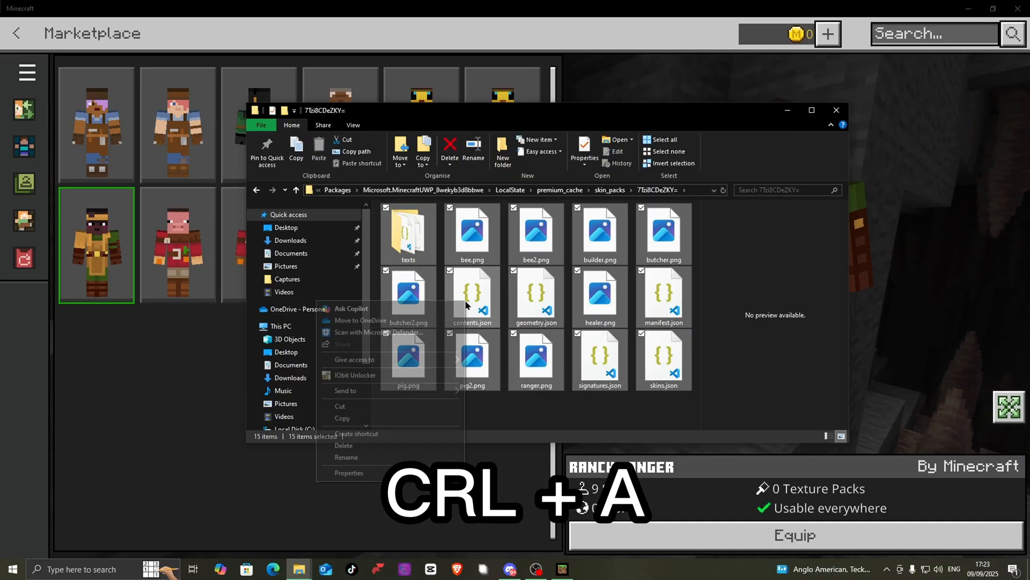
{"action": "left_click", "coordinate": [343, 445]}
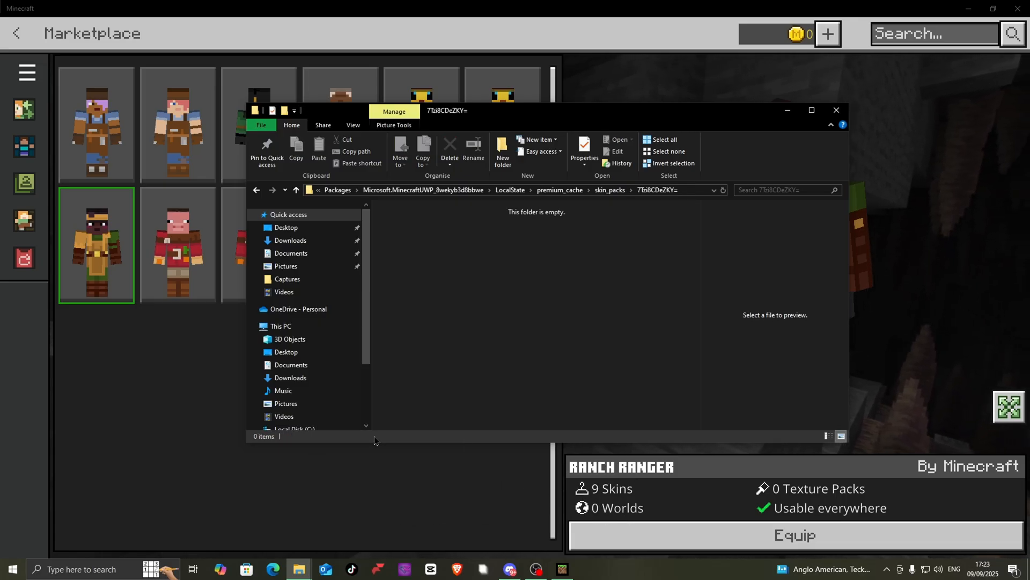
{"action": "mouse_move", "coordinate": [297, 566]}
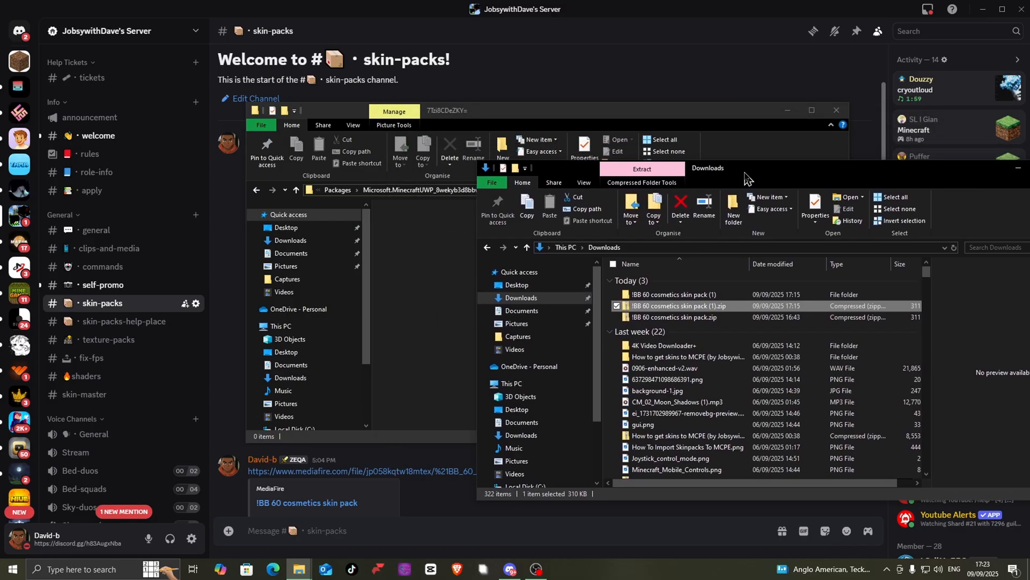
- Open '!BB 60 cosmetics skin pack (1)' and its inner '!BB 60 cosmetics skin pack' folder
{"action": "left_click", "coordinate": [673, 294]}
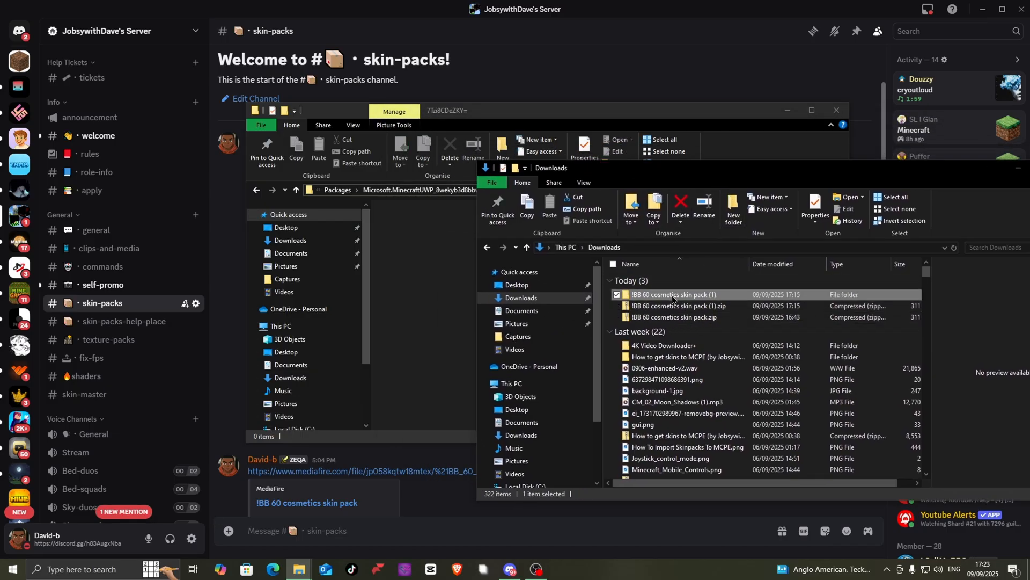
{"action": "double_click", "coordinate": [673, 294]}
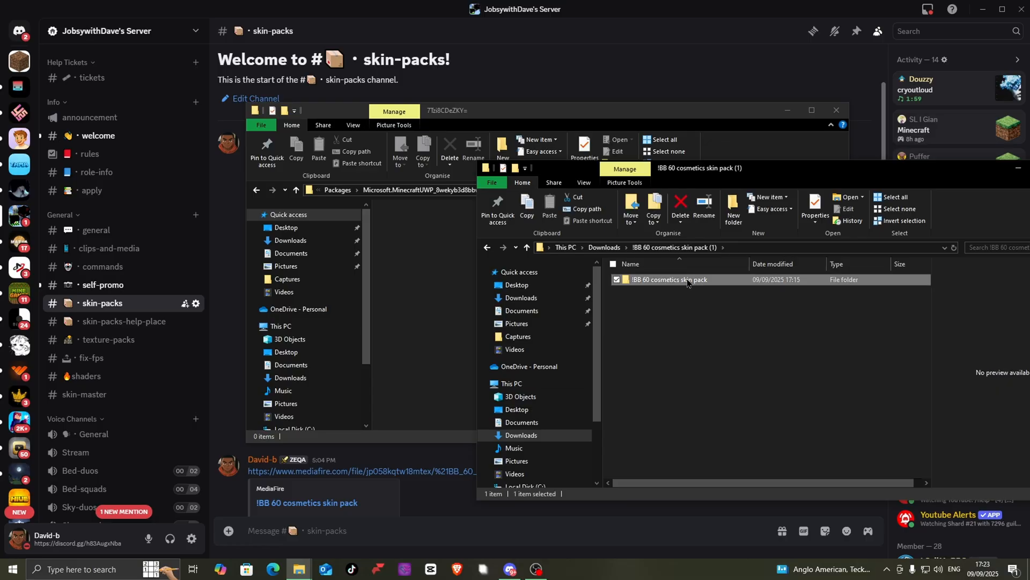
{"action": "double_click", "coordinate": [667, 279]}
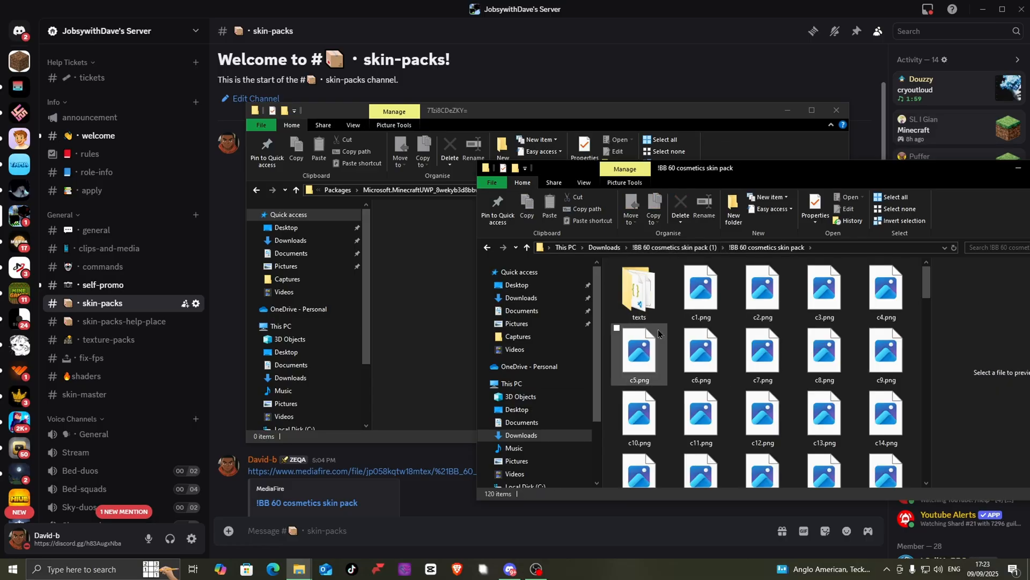
{"action": "mouse_move", "coordinate": [700, 287]}
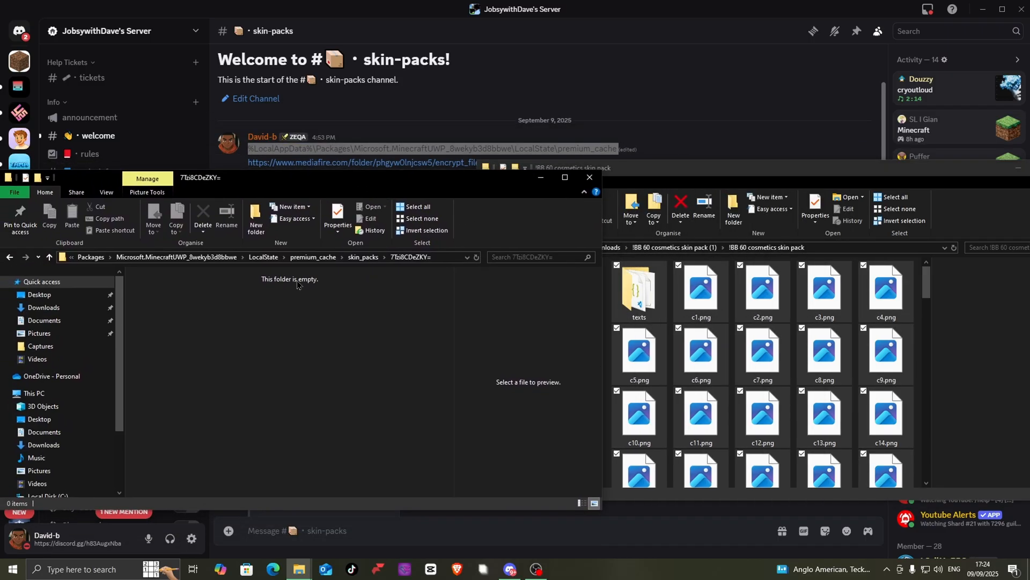
- Move all 120 cosmetics files from the extracted Downloads folder into the 7Tb8CDeZKY= pack folder
{"action": "left_click", "coordinate": [762, 288]}
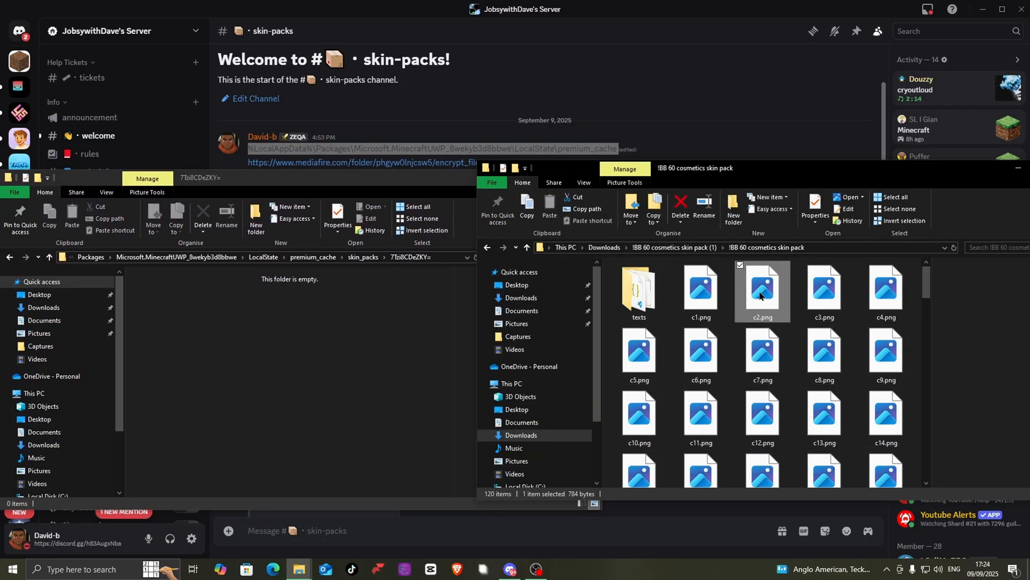
{"action": "key", "text": "ctrl+a"}
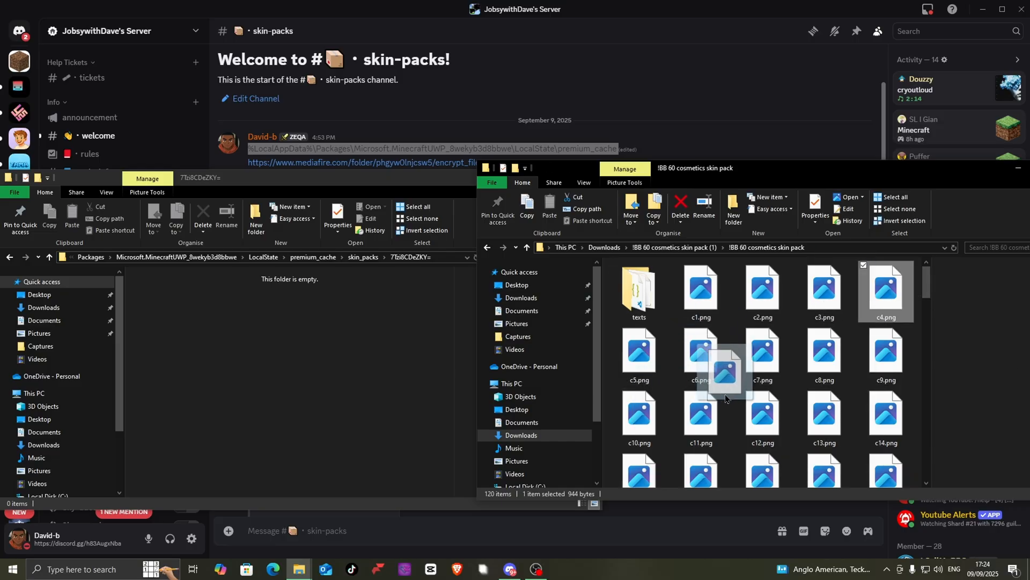
{"action": "left_click", "coordinate": [762, 355]}
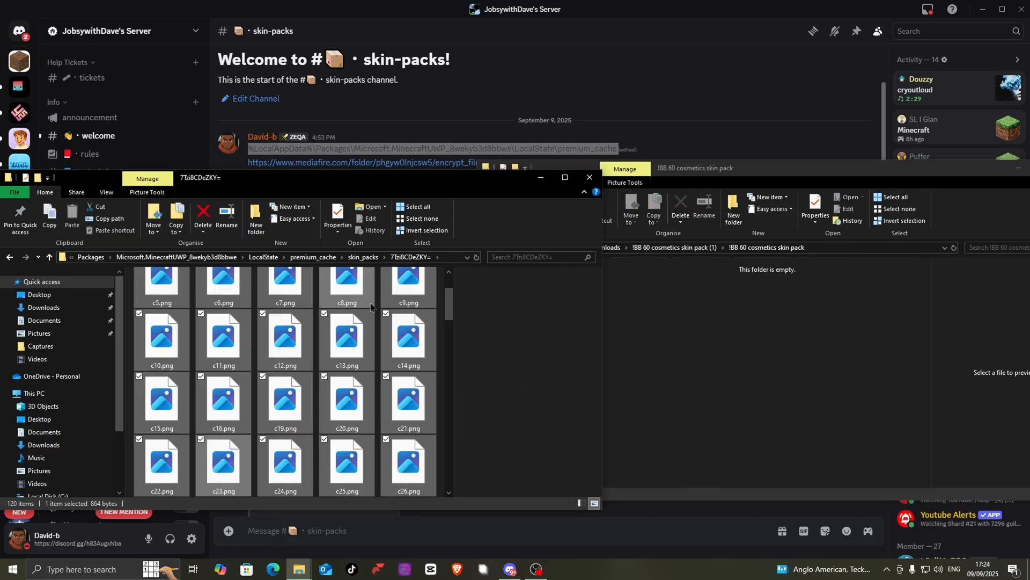
{"action": "left_click", "coordinate": [414, 205]}
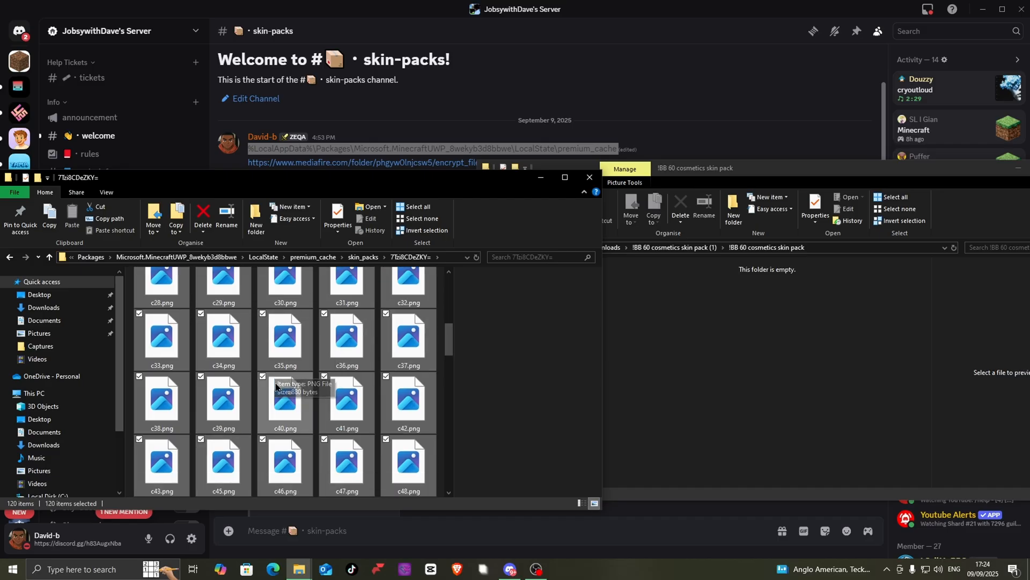
{"action": "scroll", "scroll_direction": "down", "scroll_amount": 3}
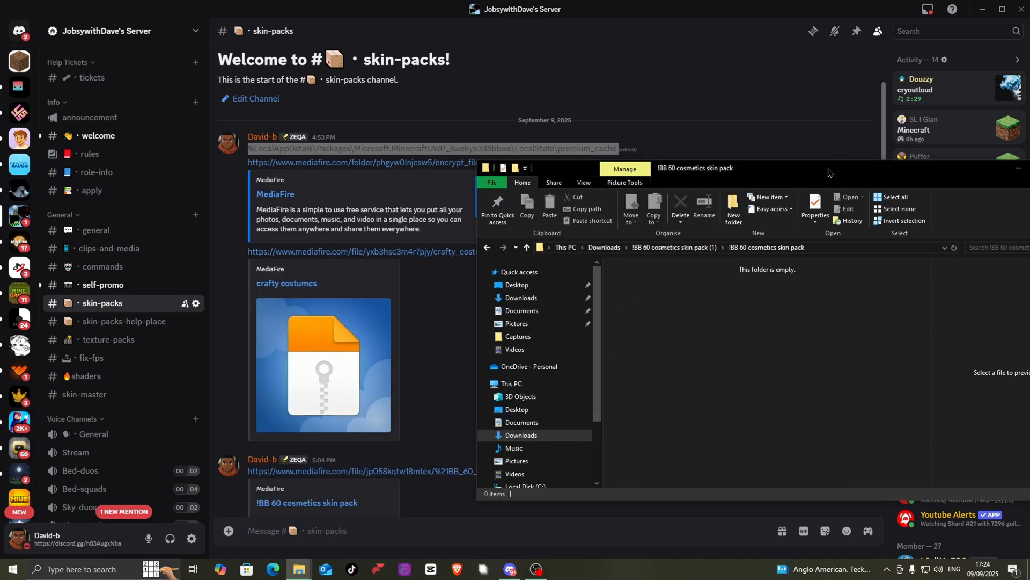
{"action": "left_click", "coordinate": [12, 569]}
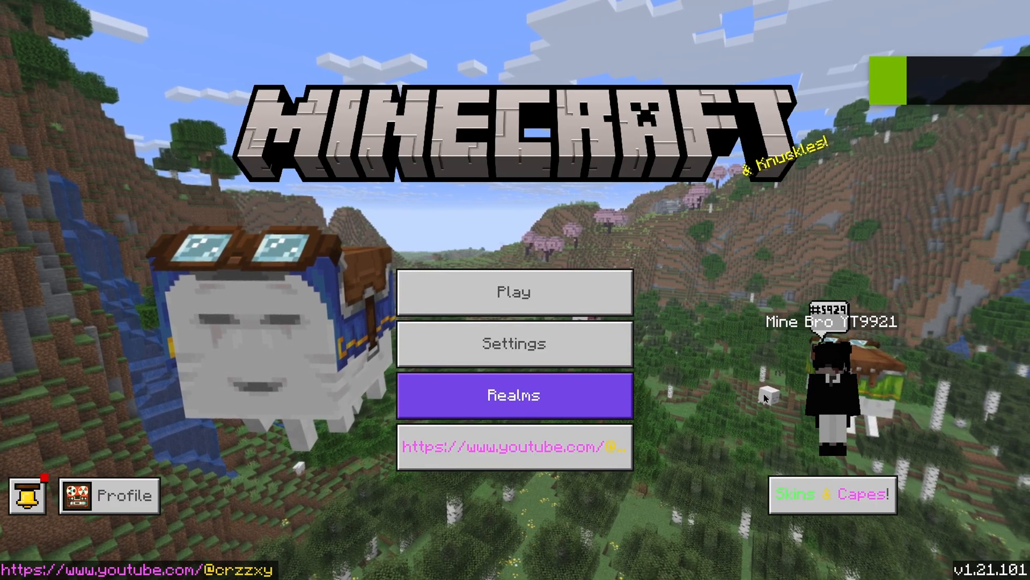
- Open the Dressing Room and scroll down to the new 60-skin cosmetics pack
{"action": "left_click", "coordinate": [832, 494]}
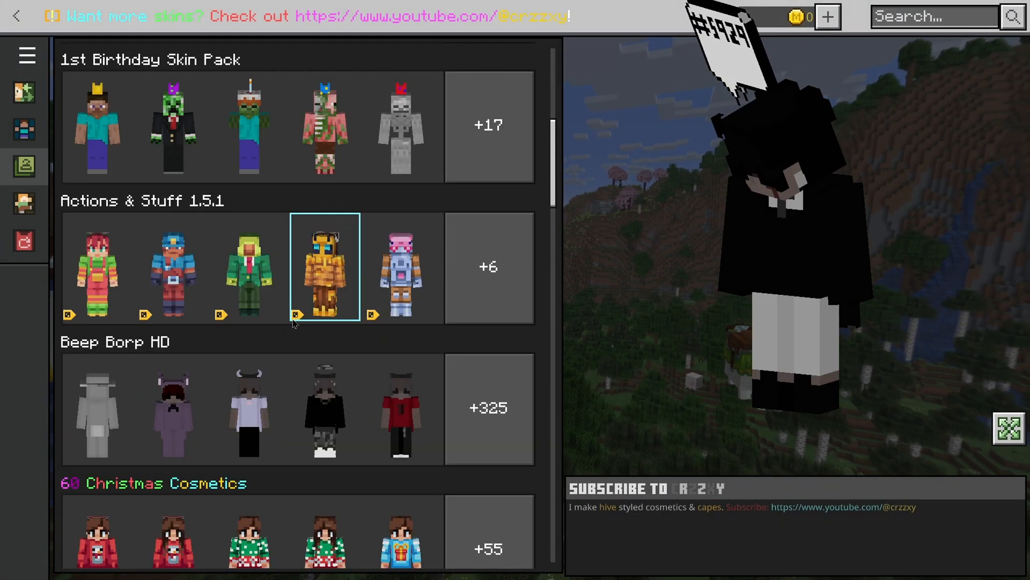
{"action": "scroll", "scroll_direction": "down", "scroll_amount": 3}
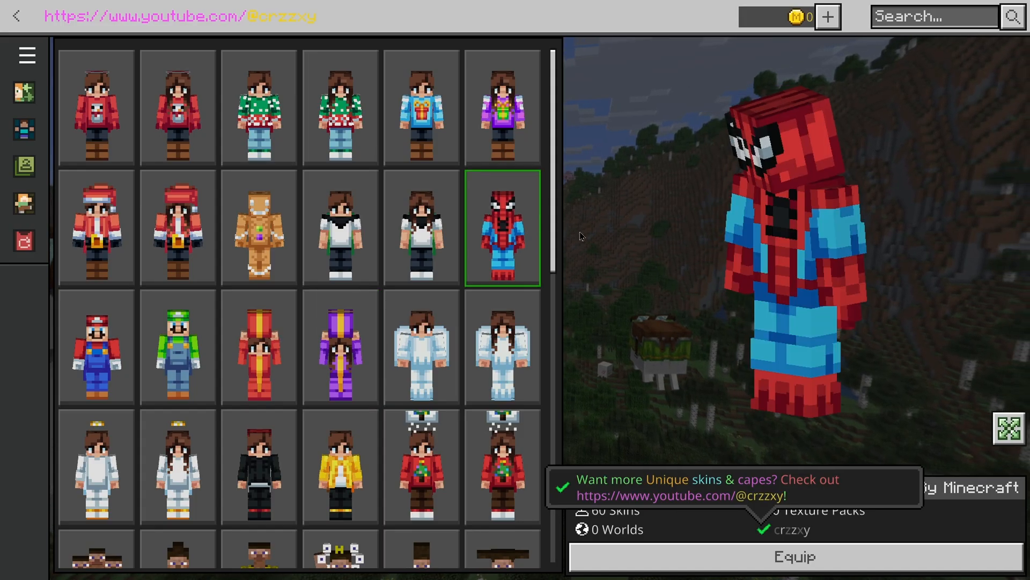
{"action": "scroll", "scroll_direction": "down", "scroll_amount": 3}
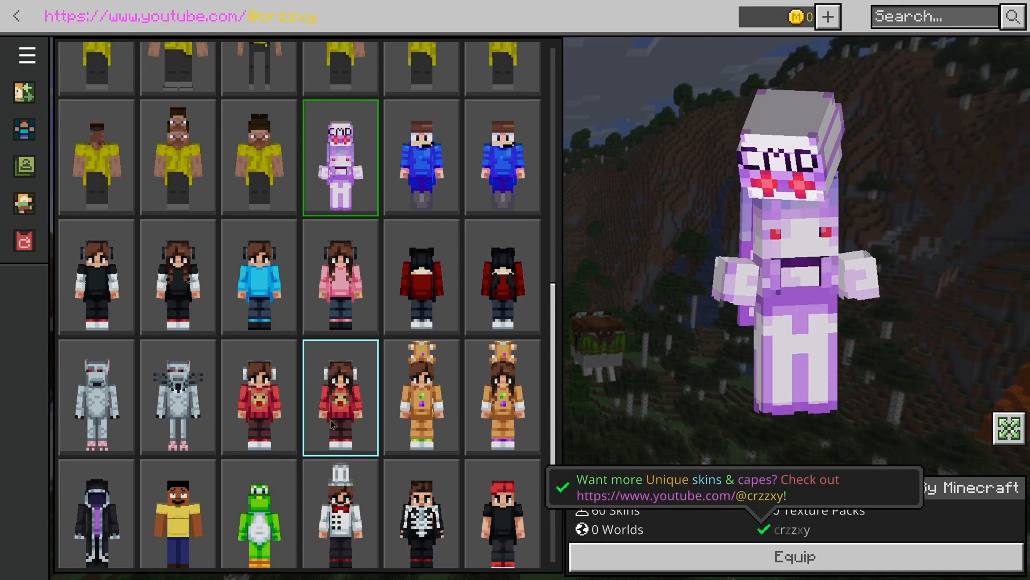
- Preview the gingerbread, skeleton-shirt and scarecrow skins, then equip skin.l.gingerbread-sign1
{"action": "left_click", "coordinate": [501, 398]}
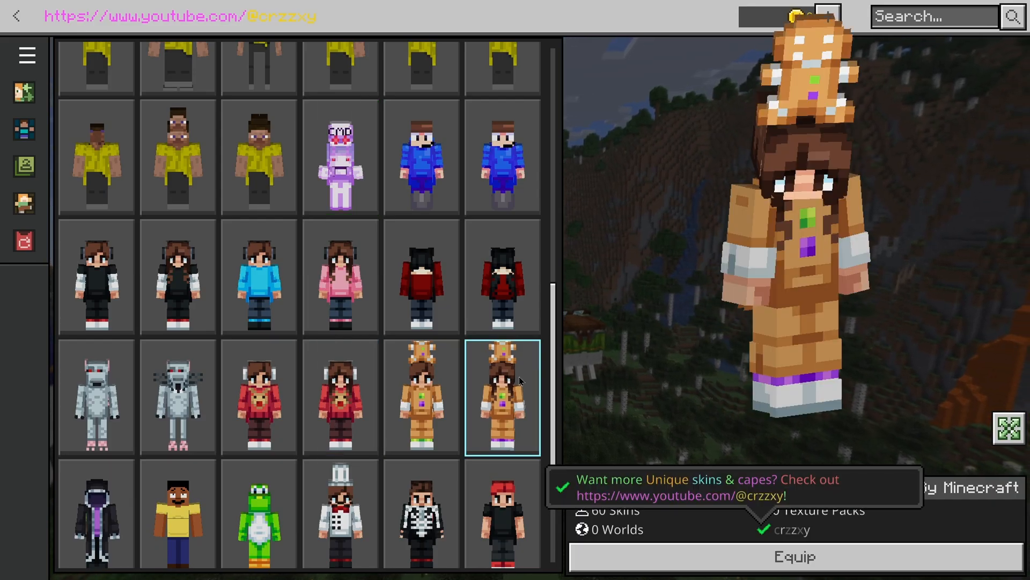
{"action": "scroll", "scroll_direction": "down", "scroll_amount": 3}
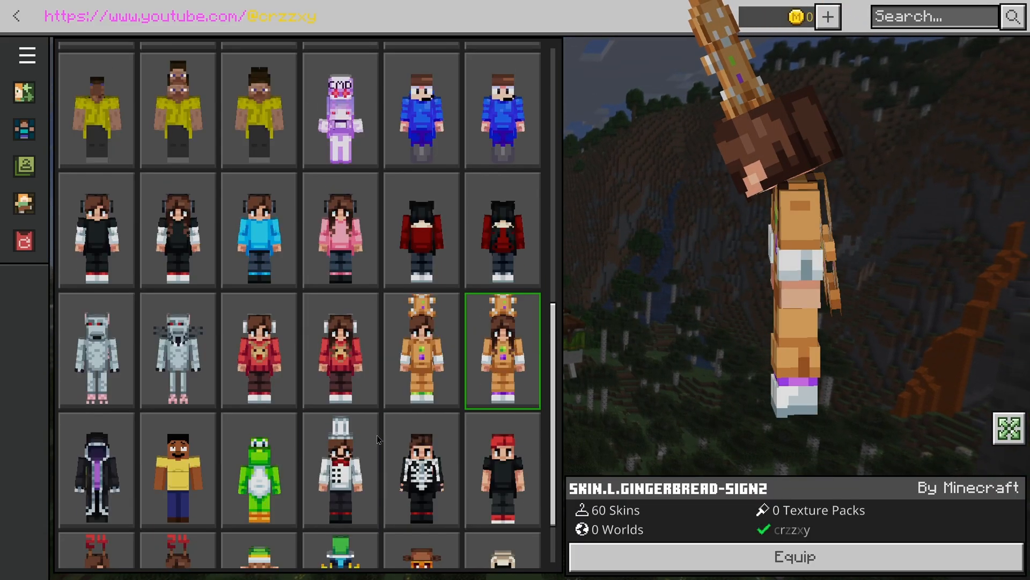
{"action": "left_click", "coordinate": [421, 470]}
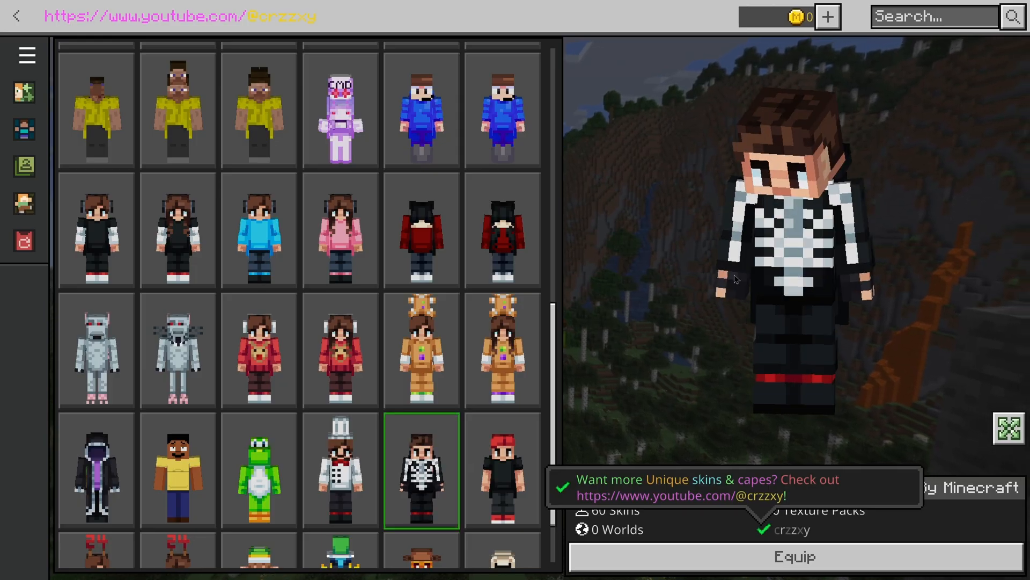
{"action": "left_click", "coordinate": [501, 508]}
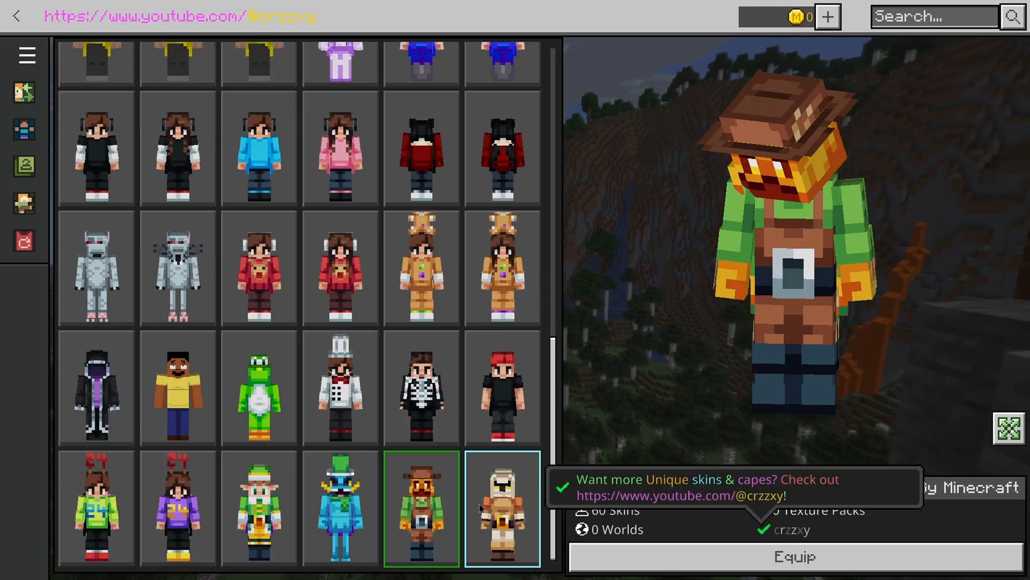
{"action": "left_click", "coordinate": [421, 269]}
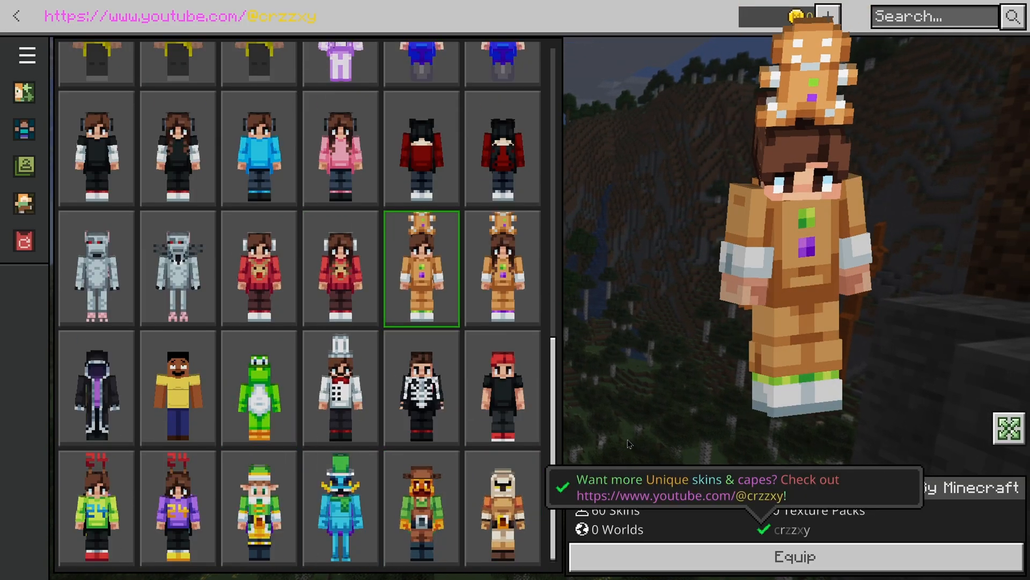
{"action": "left_click", "coordinate": [794, 556]}
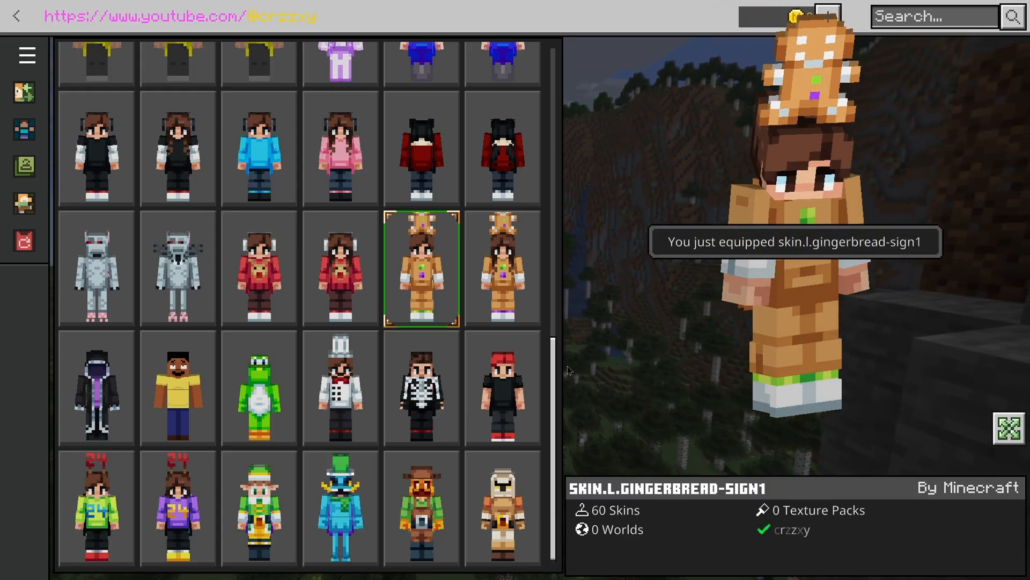